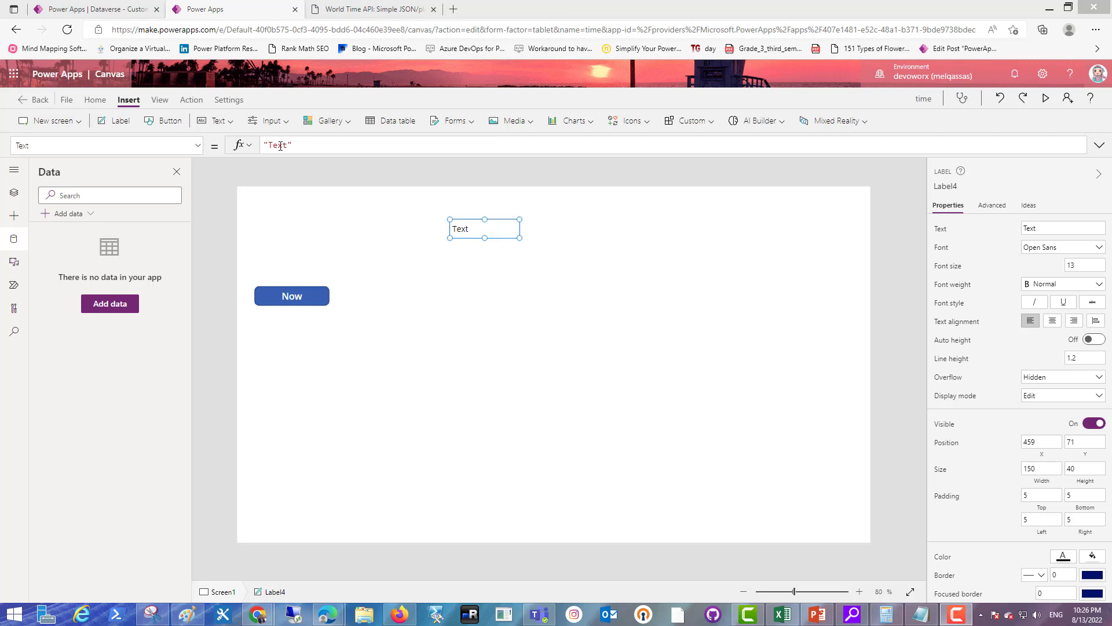
Step: Set the label's Text to Now() and widen it so the date fits on one line
{"action": "type", "text": "Now("}
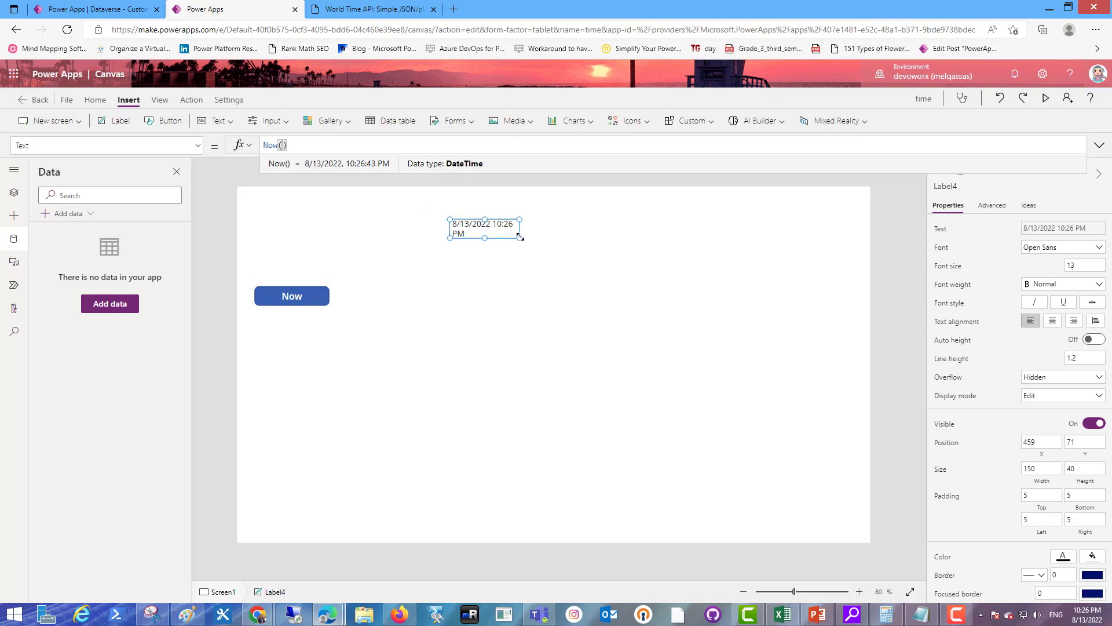
{"action": "left_click_drag", "start_coordinate": [520, 228], "coordinate": [585, 228]}
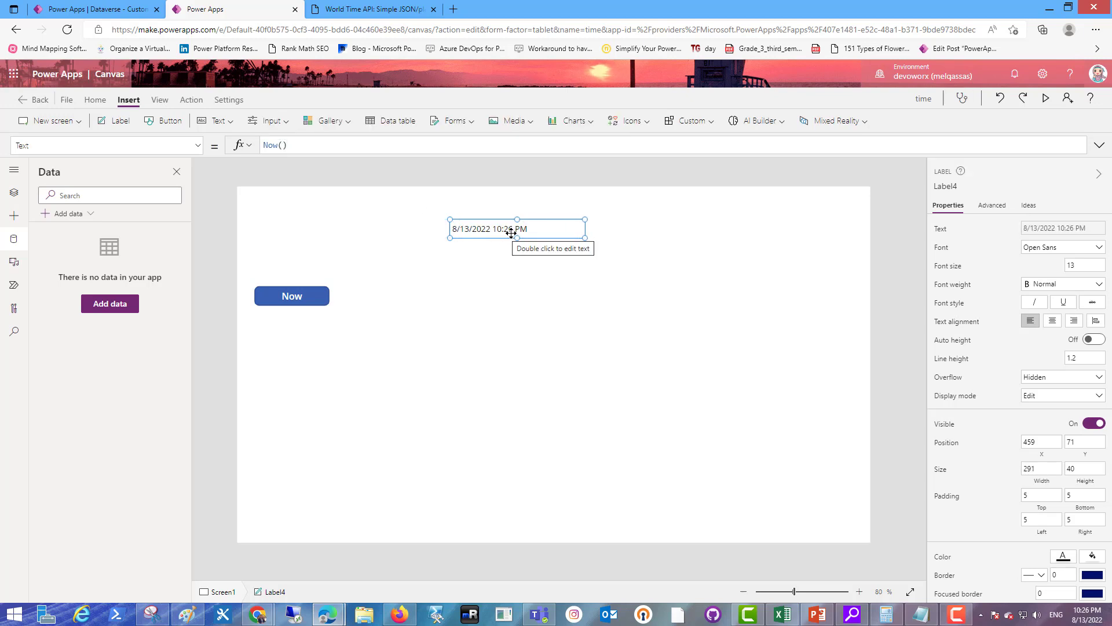
Step: Change the computer clock through the taskbar Date and Time settings
{"action": "left_click", "coordinate": [1085, 614]}
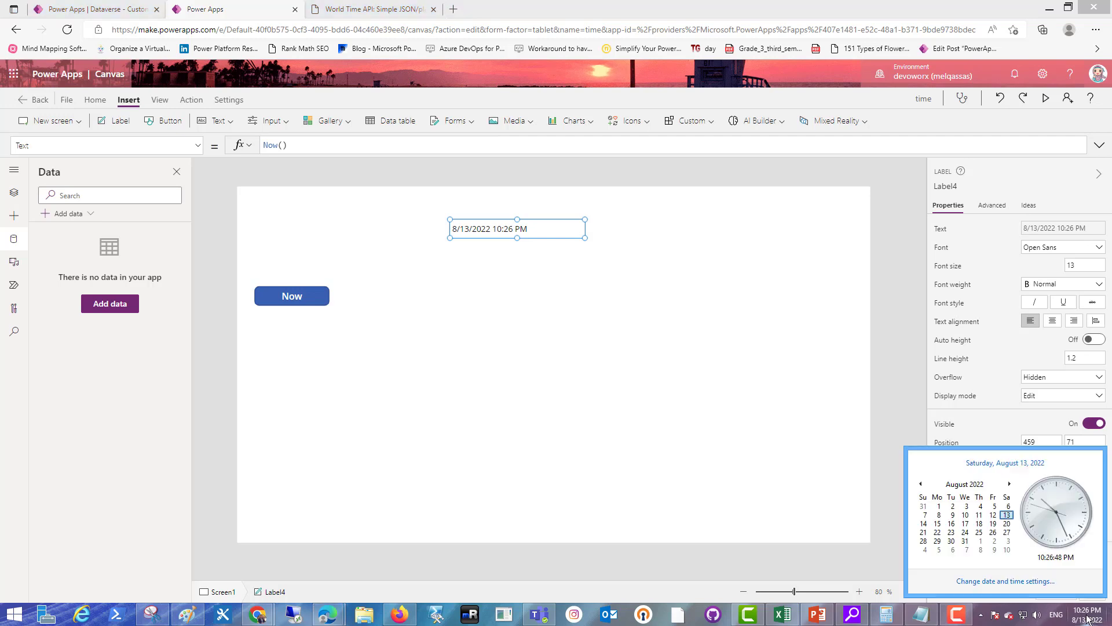
{"action": "left_click", "coordinate": [1005, 580]}
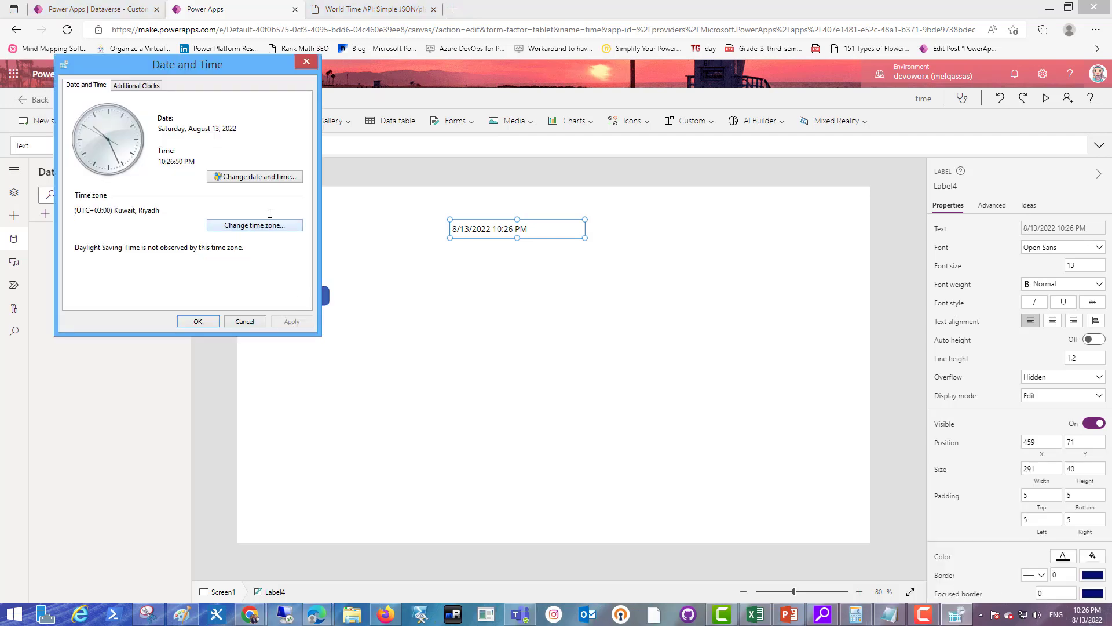
{"action": "left_click", "coordinate": [254, 177]}
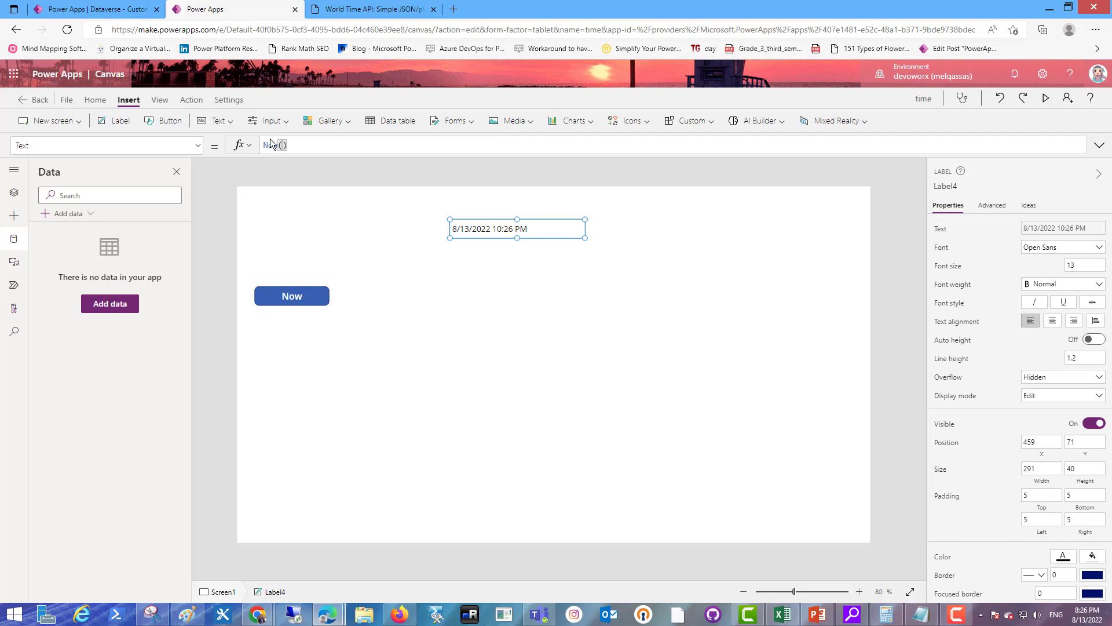
{"action": "type", "text": "no"}
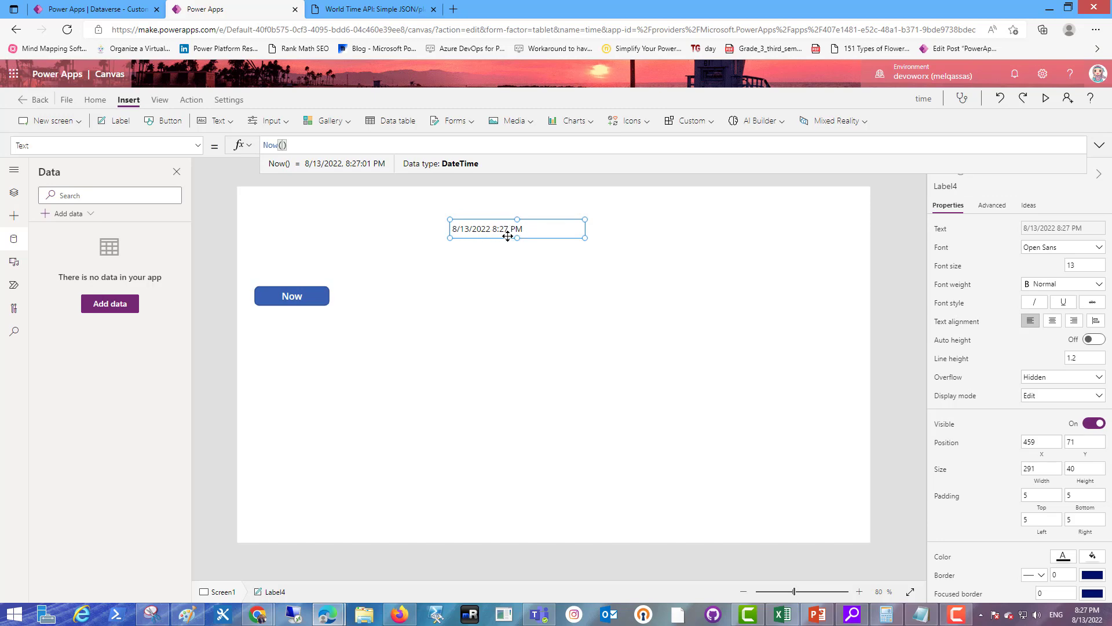
{"action": "mouse_move", "coordinate": [547, 258]}
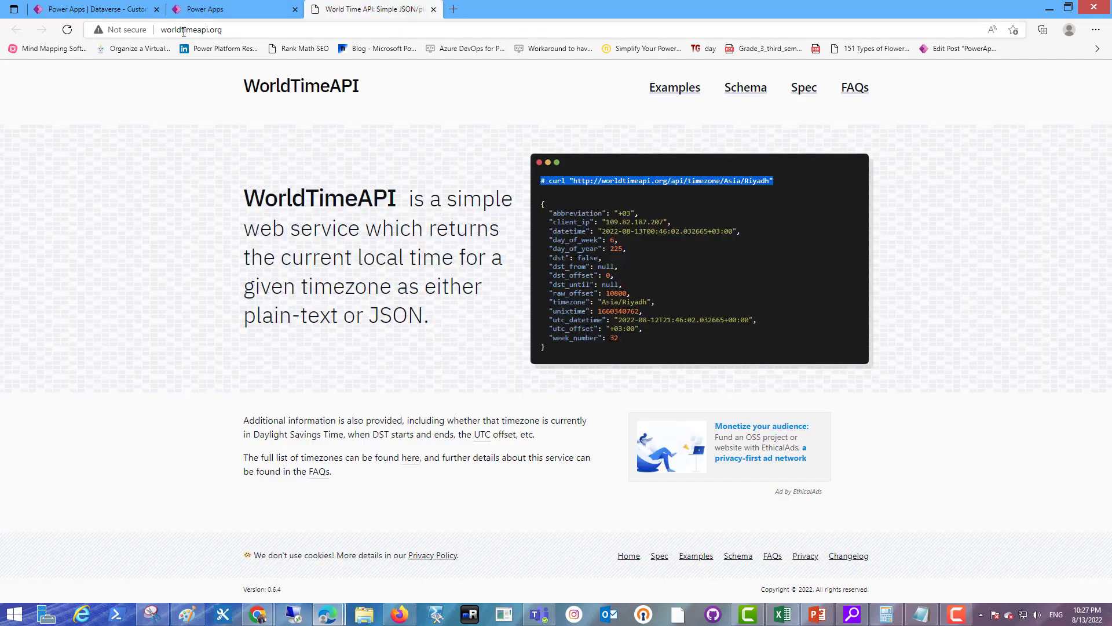
Step: Open worldtimeapi.org/api/timezone in a new tab beside the WorldTimeAPI homepage
{"action": "left_click", "coordinate": [191, 30]}
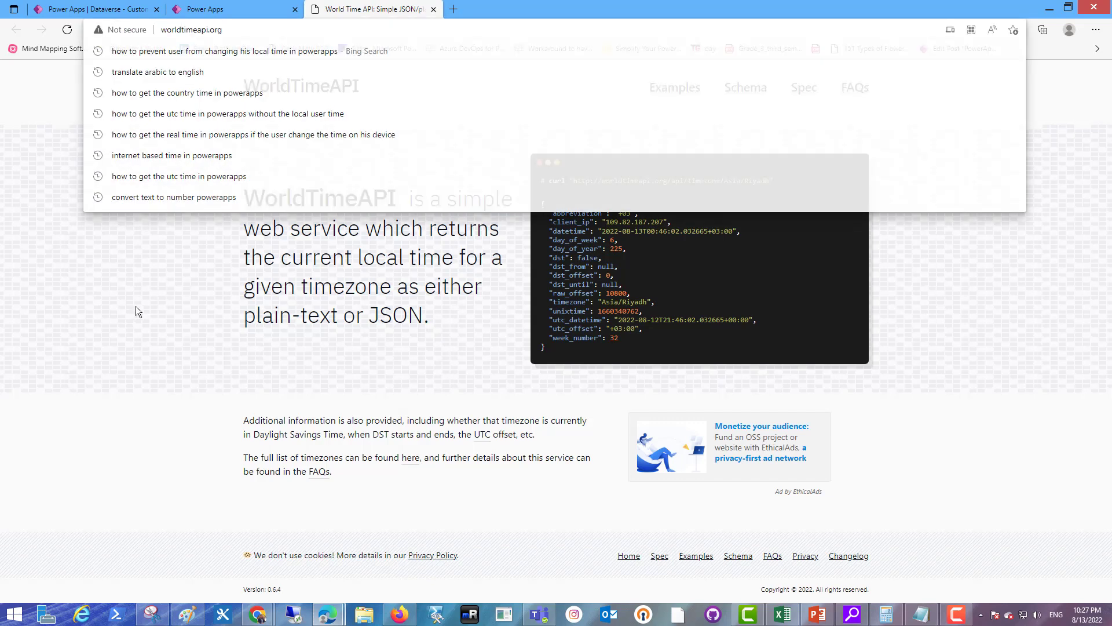
{"action": "left_click", "coordinate": [599, 207]}
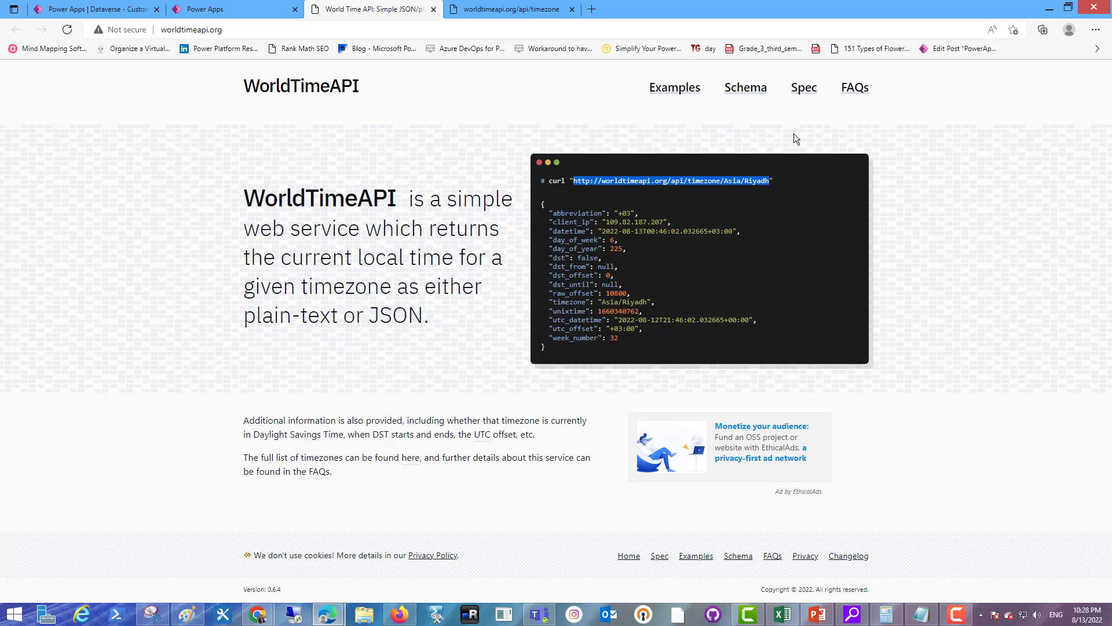
Step: Start creating a custom connector from blank in the Custom Connectors list
{"action": "left_click", "coordinate": [93, 10]}
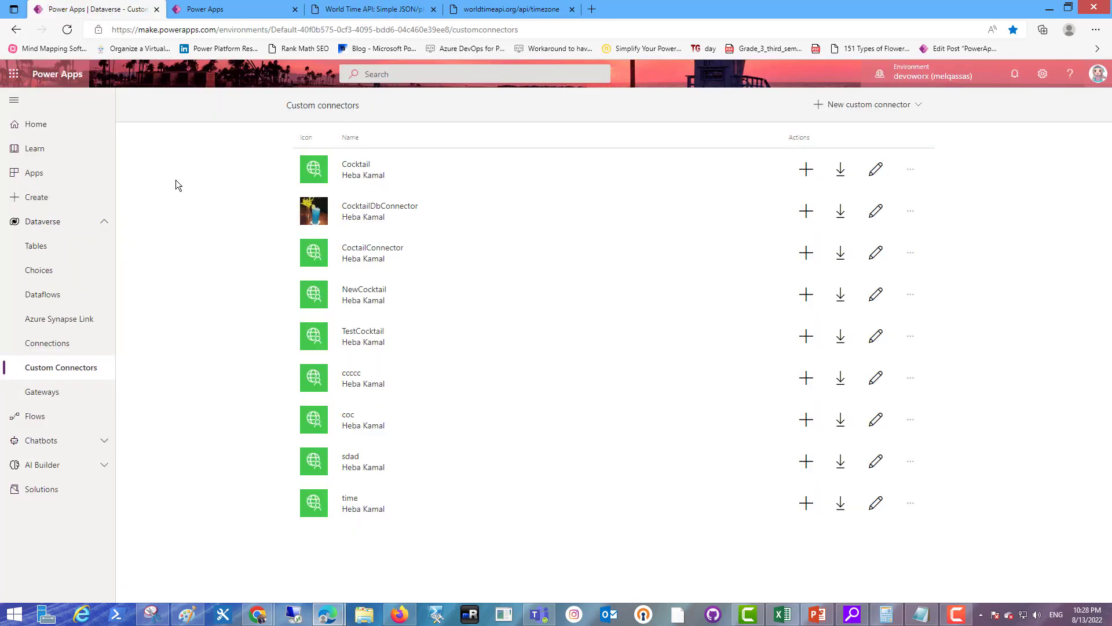
{"action": "left_click", "coordinate": [871, 104]}
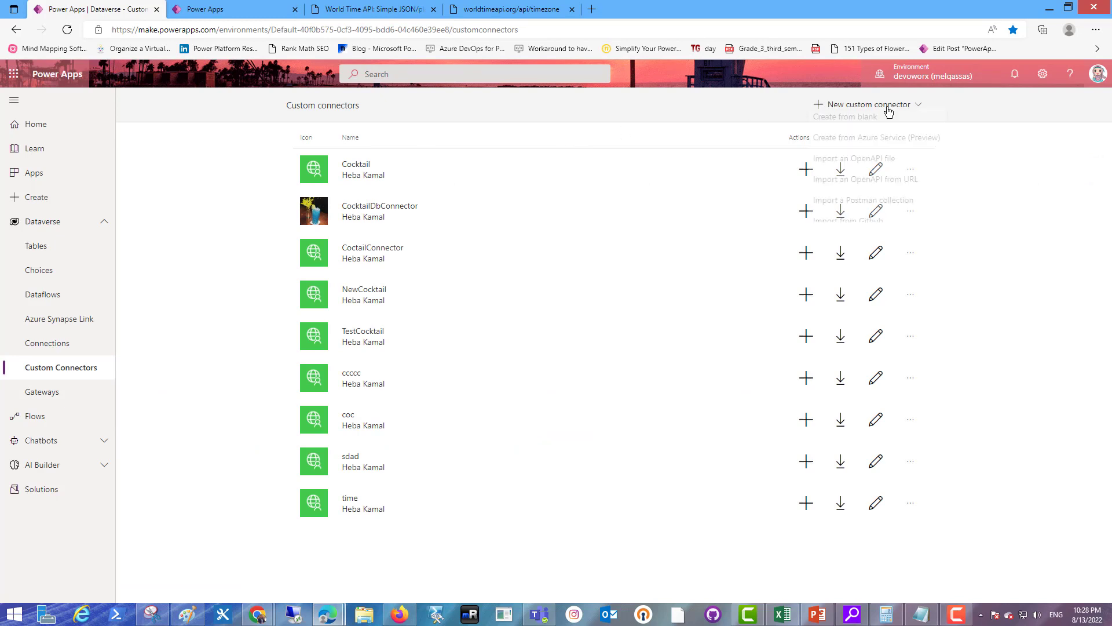
{"action": "left_click", "coordinate": [866, 104]}
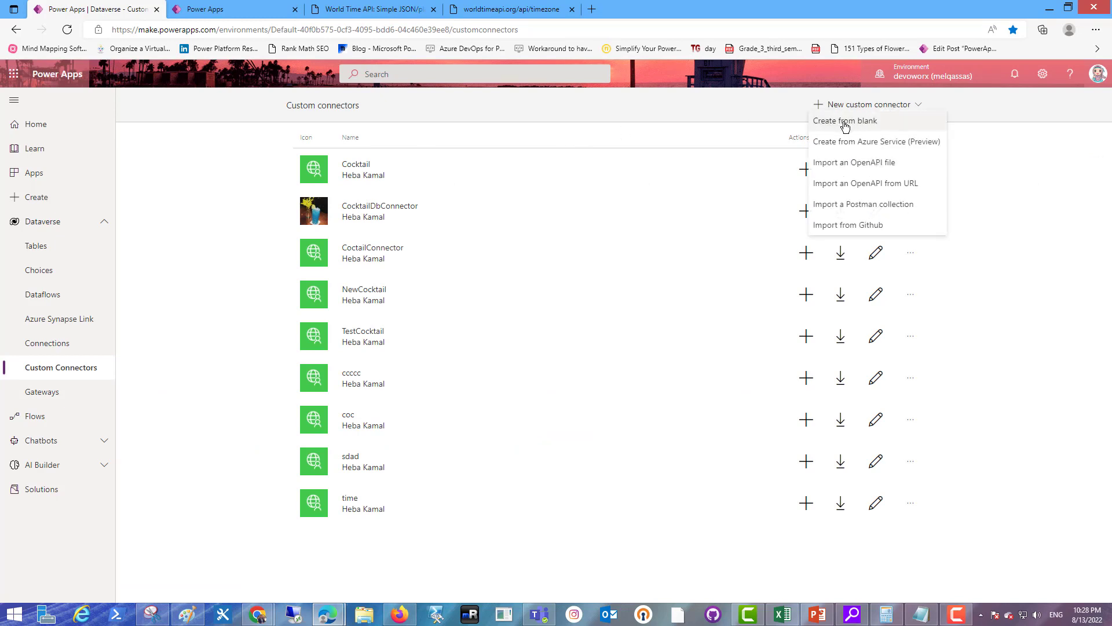
{"action": "left_click", "coordinate": [845, 121]}
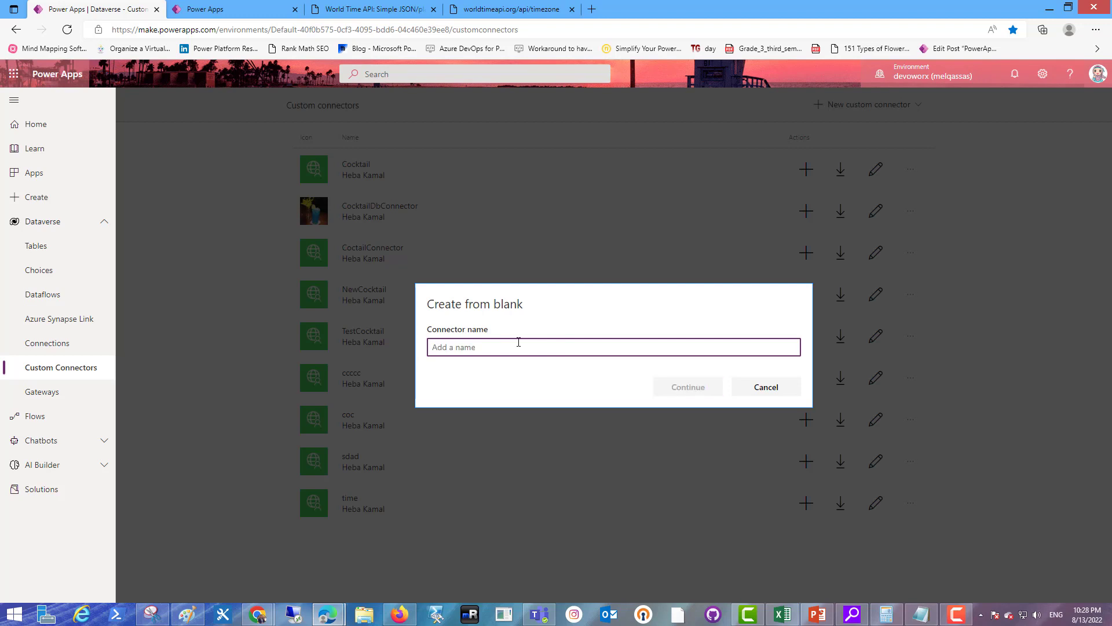
Step: Name the new connector CairoTime and continue to its general information step
{"action": "type", "text": "Cairo"}
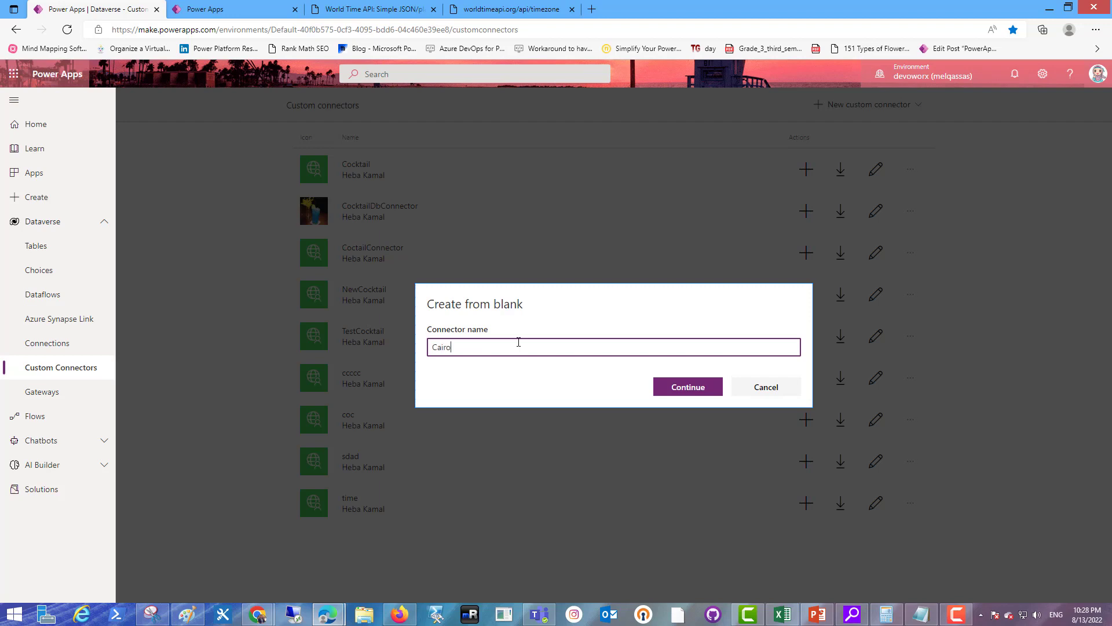
{"action": "type", "text": "Tie"}
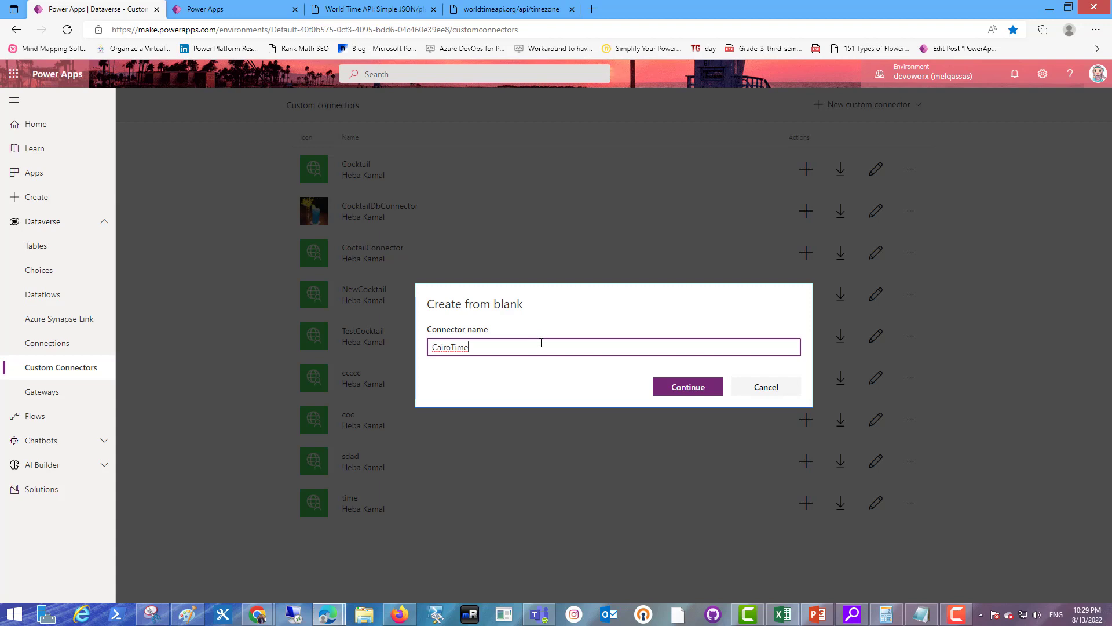
{"action": "left_click", "coordinate": [765, 387]}
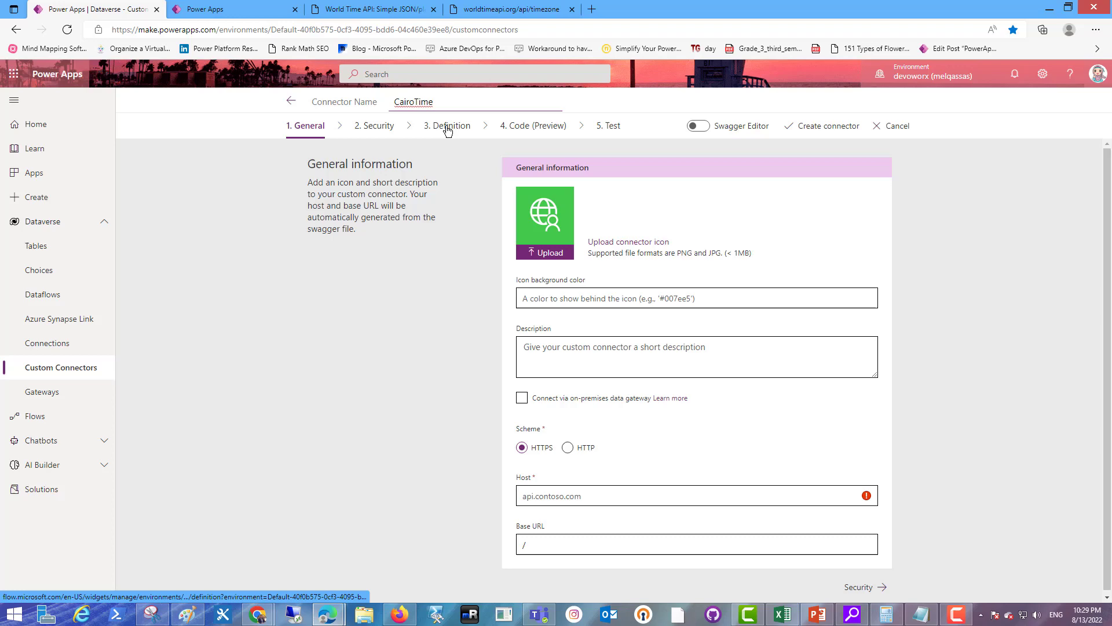
Step: Use the HTTP scheme with worldtimeapi.org as the connector's host
{"action": "left_click", "coordinate": [568, 447]}
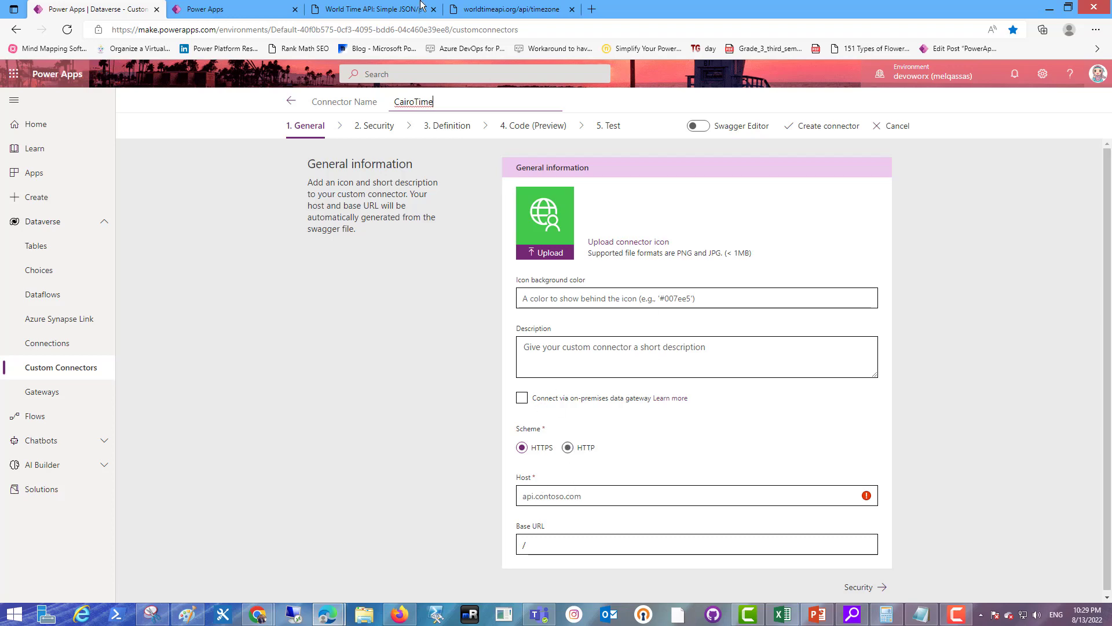
{"action": "left_click", "coordinate": [504, 9]}
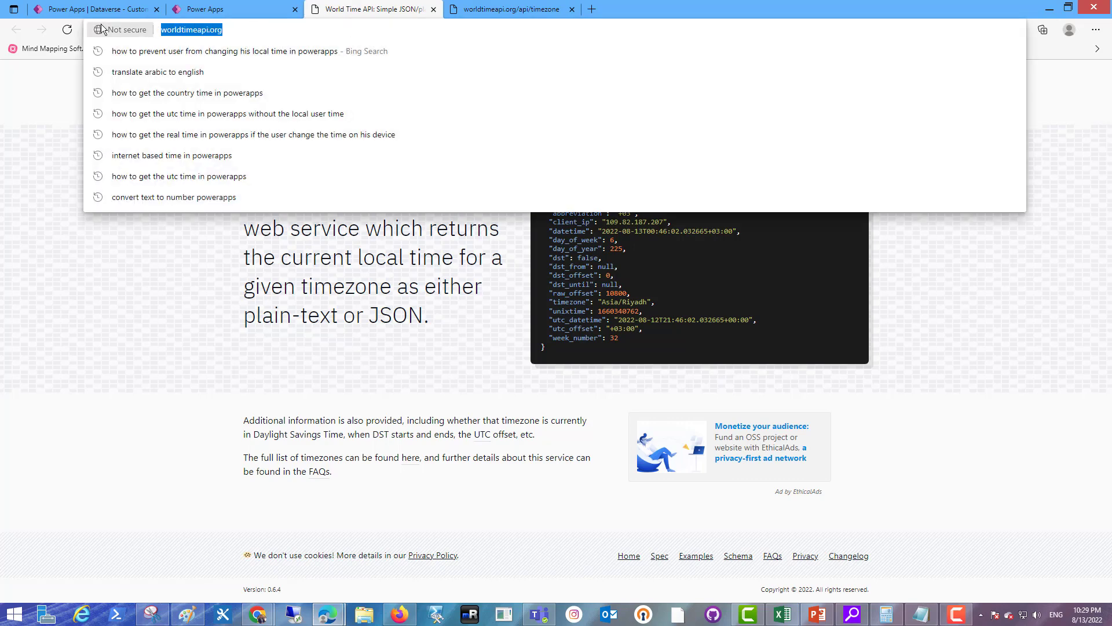
{"action": "left_click", "coordinate": [97, 9]}
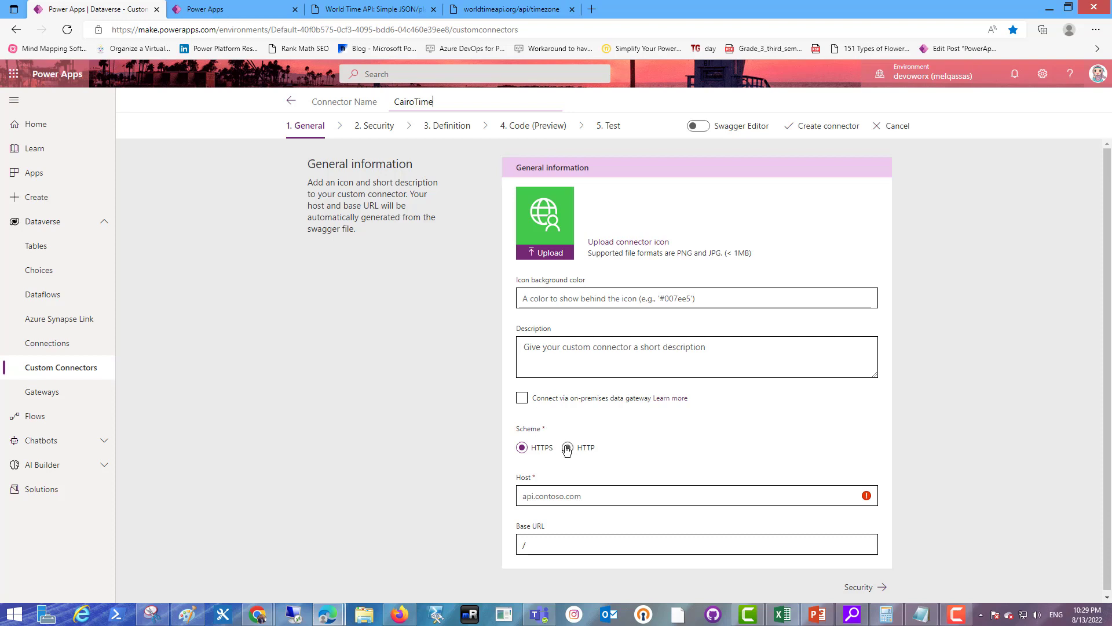
{"action": "left_click", "coordinate": [568, 447]}
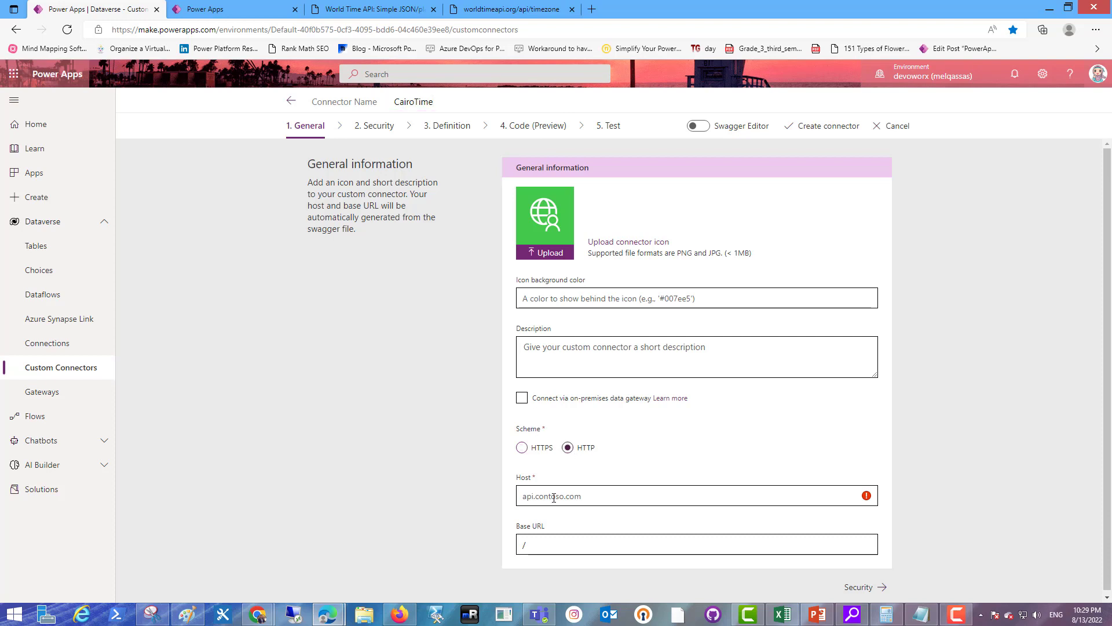
{"action": "type", "text": "http://worldtimeapi.org/"}
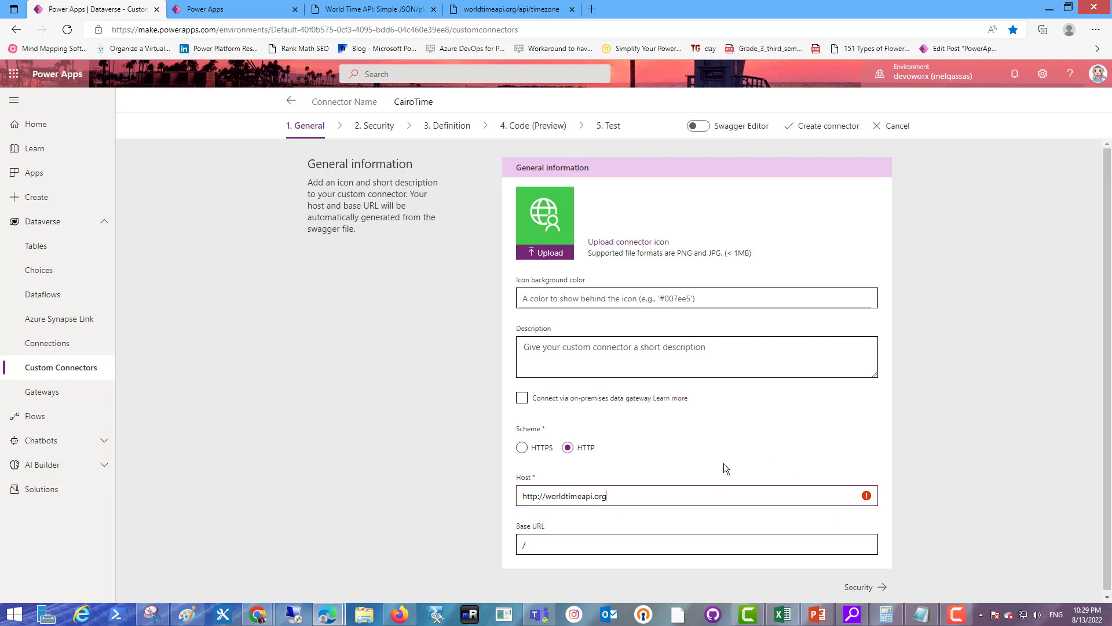
{"action": "type", "text": "worldtimeapi.org"}
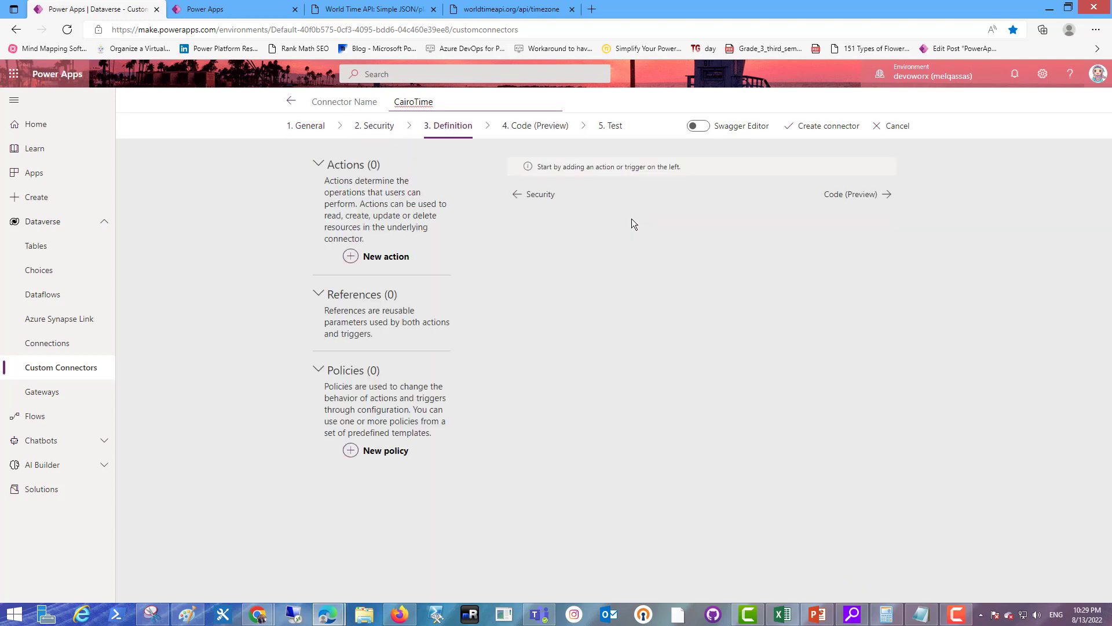
Step: Add an action with operation ID GetcairoTime and start importing its request from a sample
{"action": "left_click", "coordinate": [385, 256]}
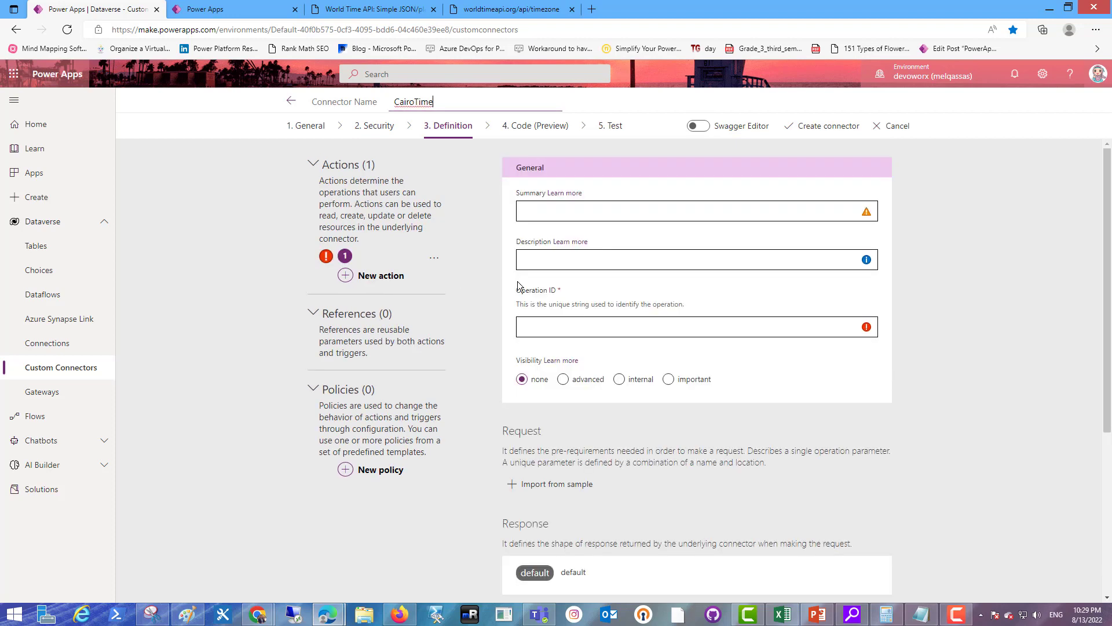
{"action": "type", "text": "G"}
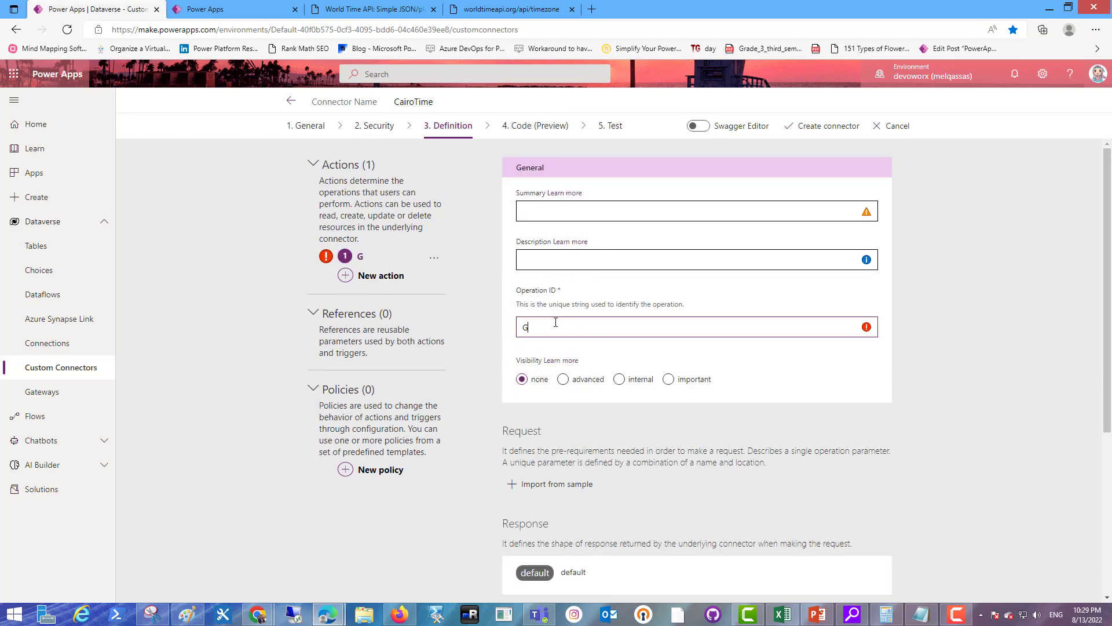
{"action": "type", "text": "etcairo"}
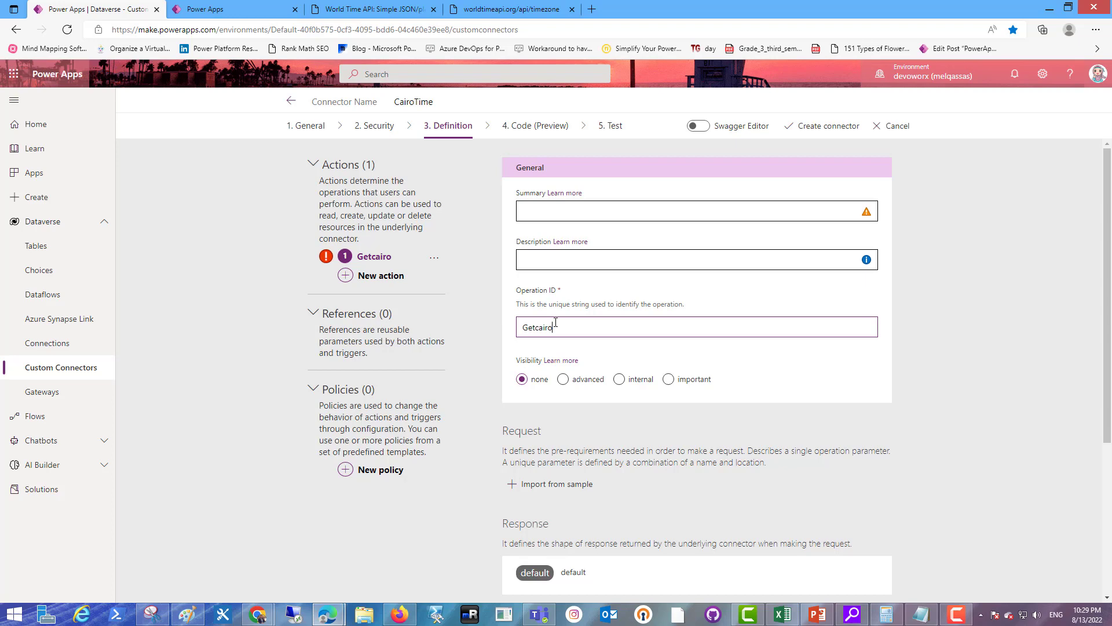
{"action": "type", "text": "time"}
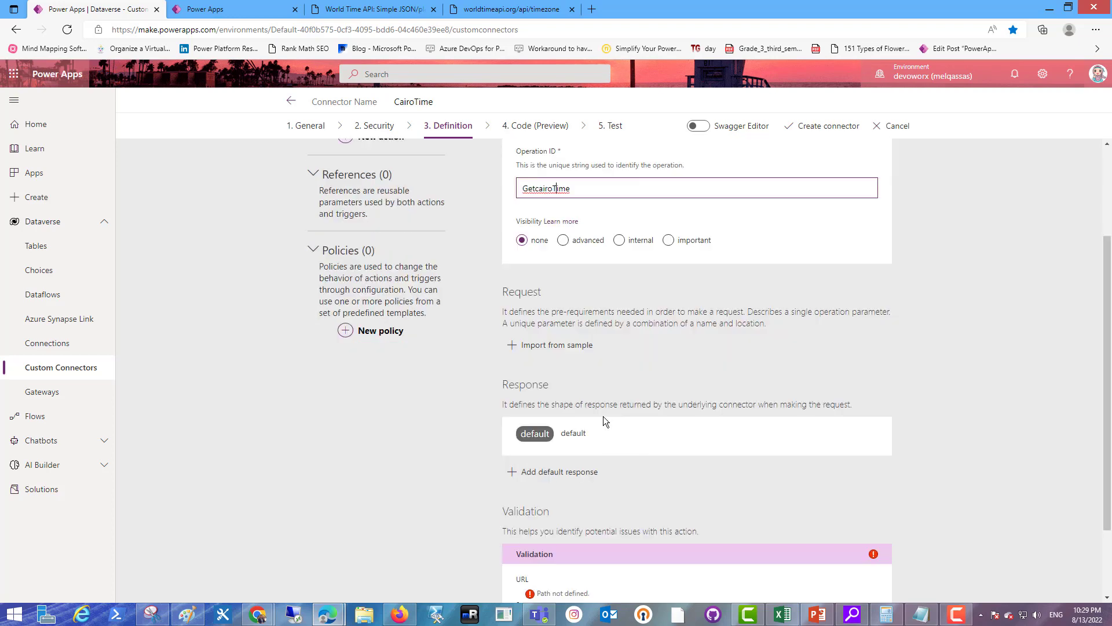
{"action": "left_click", "coordinate": [557, 346]}
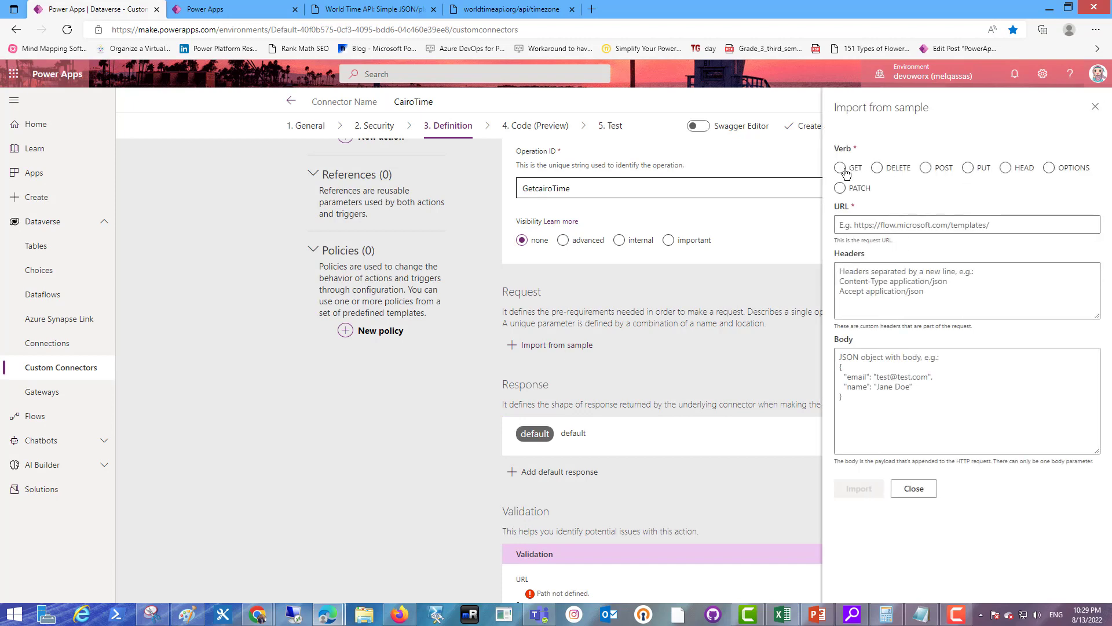
Step: Define the sample request as a GET to worldtimeapi.org/api/timezone/Africa/Cairo
{"action": "left_click", "coordinate": [840, 167]}
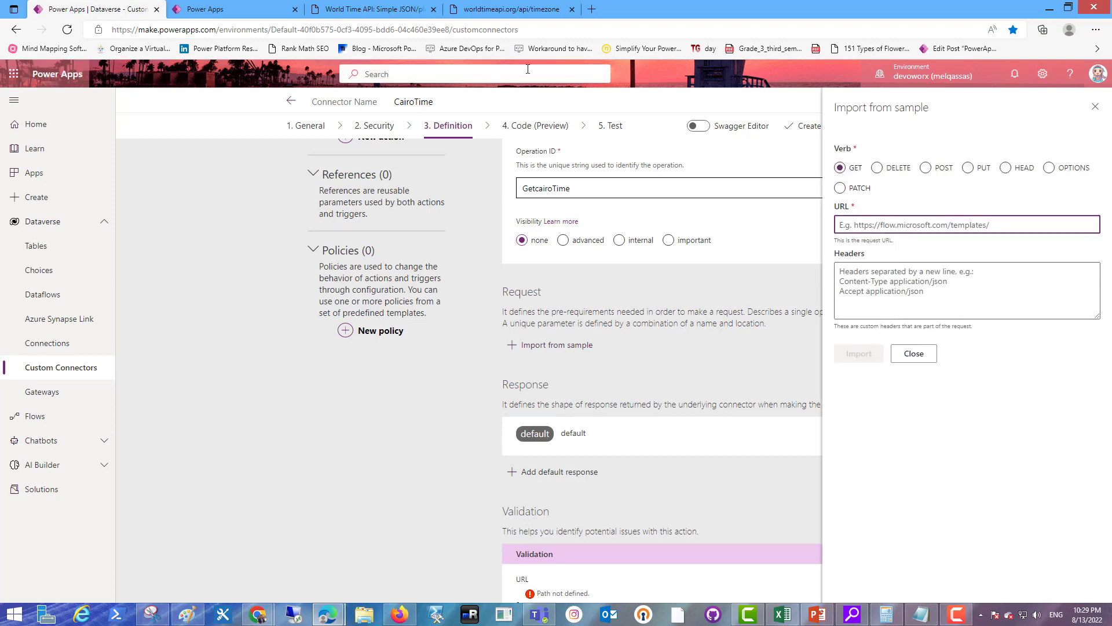
{"action": "mouse_move", "coordinate": [372, 9]}
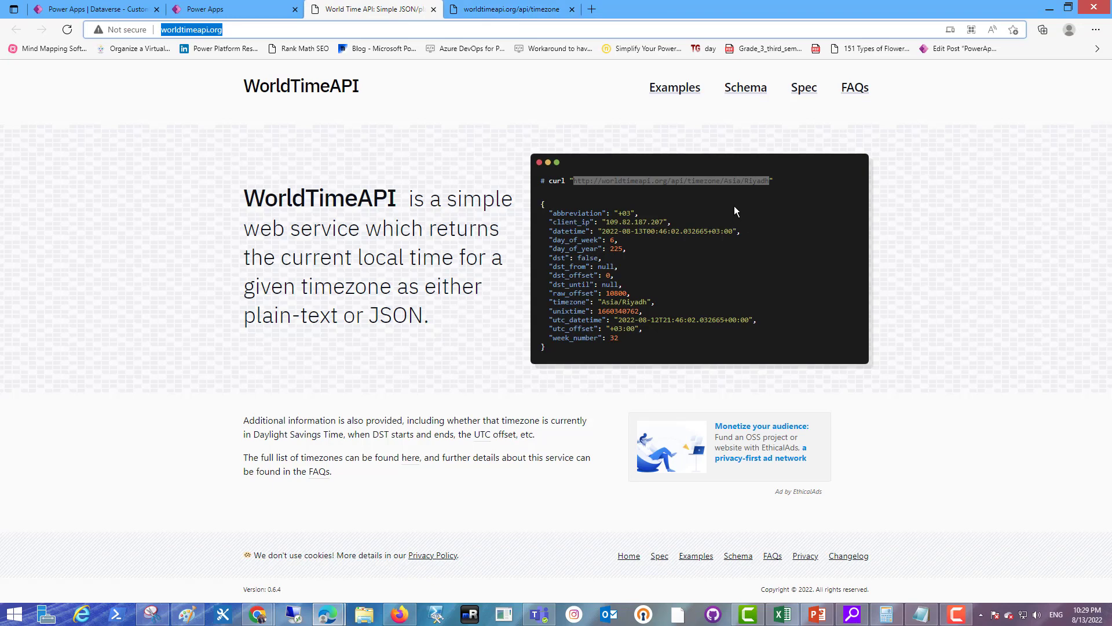
{"action": "left_click", "coordinate": [234, 9]}
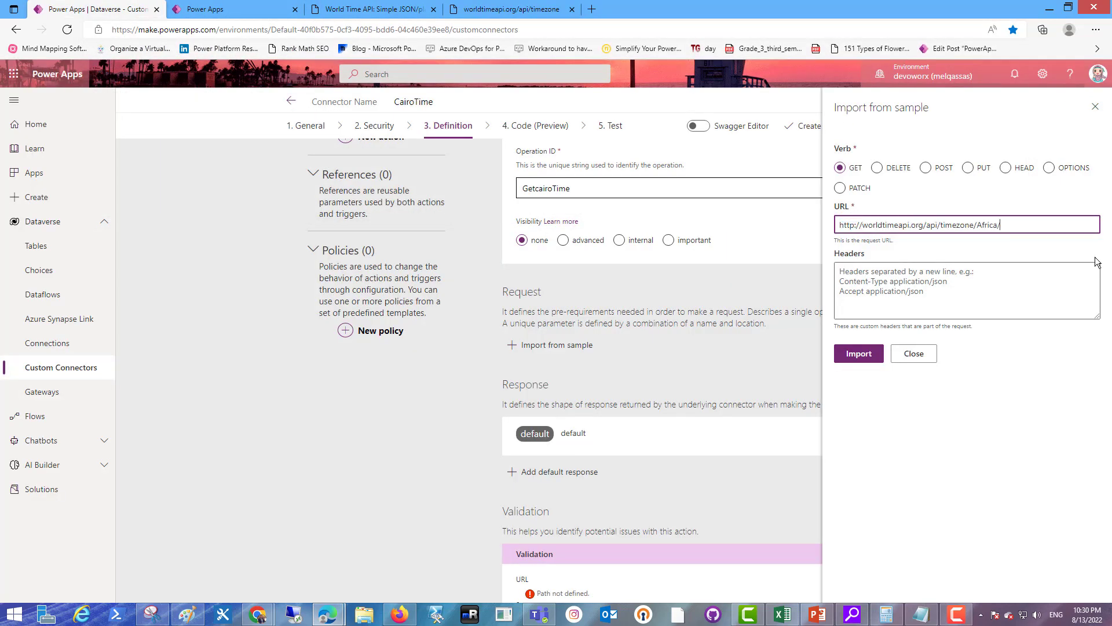
{"action": "type", "text": "Cairo"}
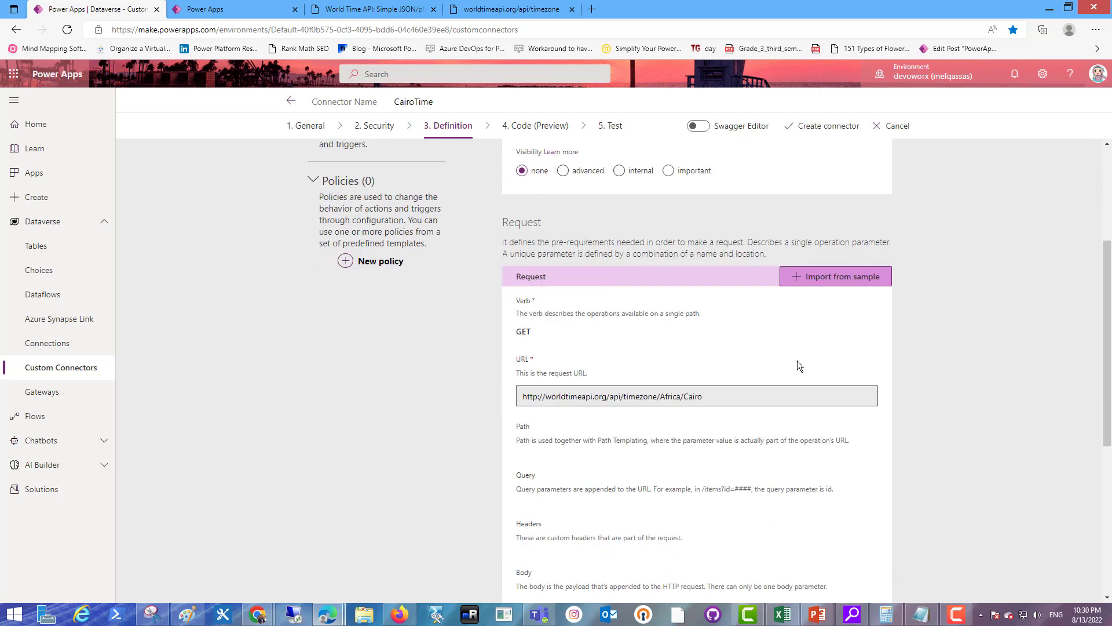
{"action": "left_click", "coordinate": [834, 276]}
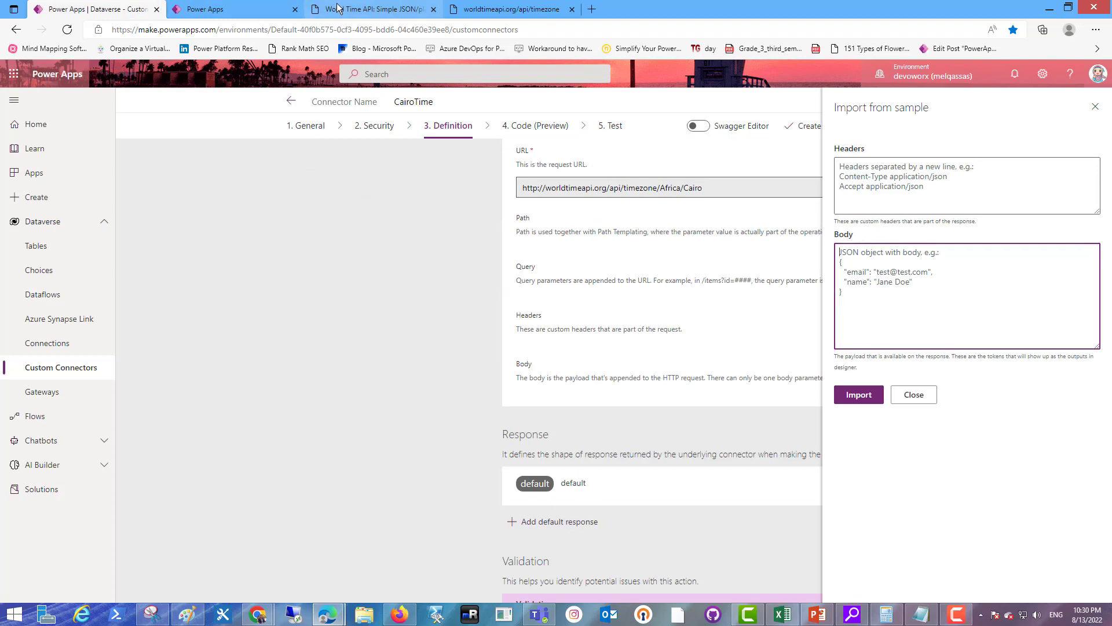
{"action": "left_click", "coordinate": [368, 10]}
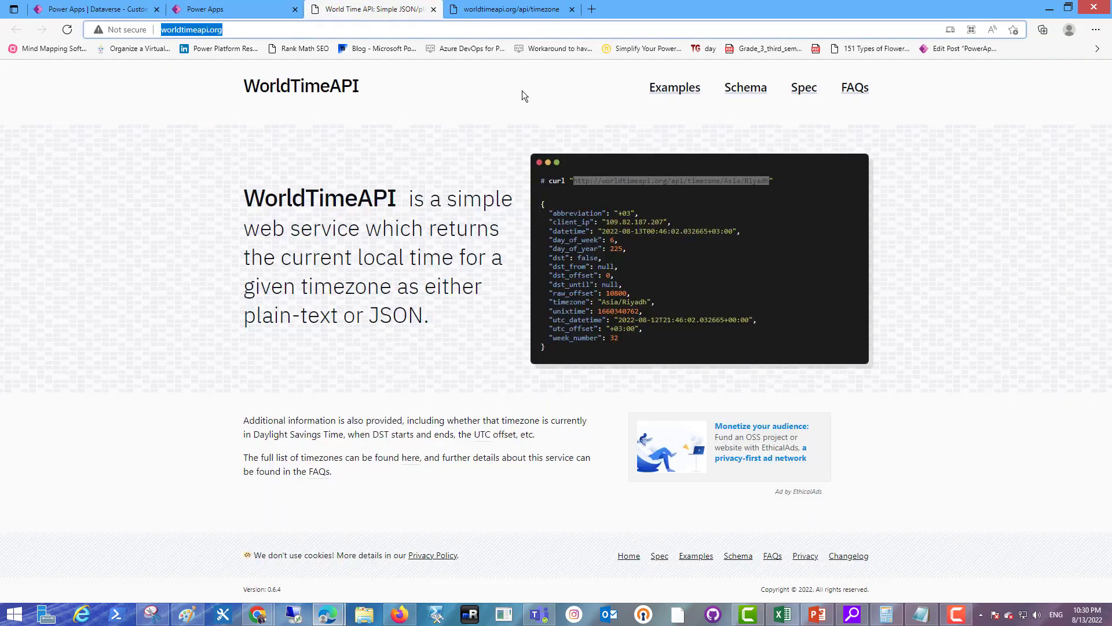
{"action": "type", "text": "http://worldtimeapi.org/api/timezone"}
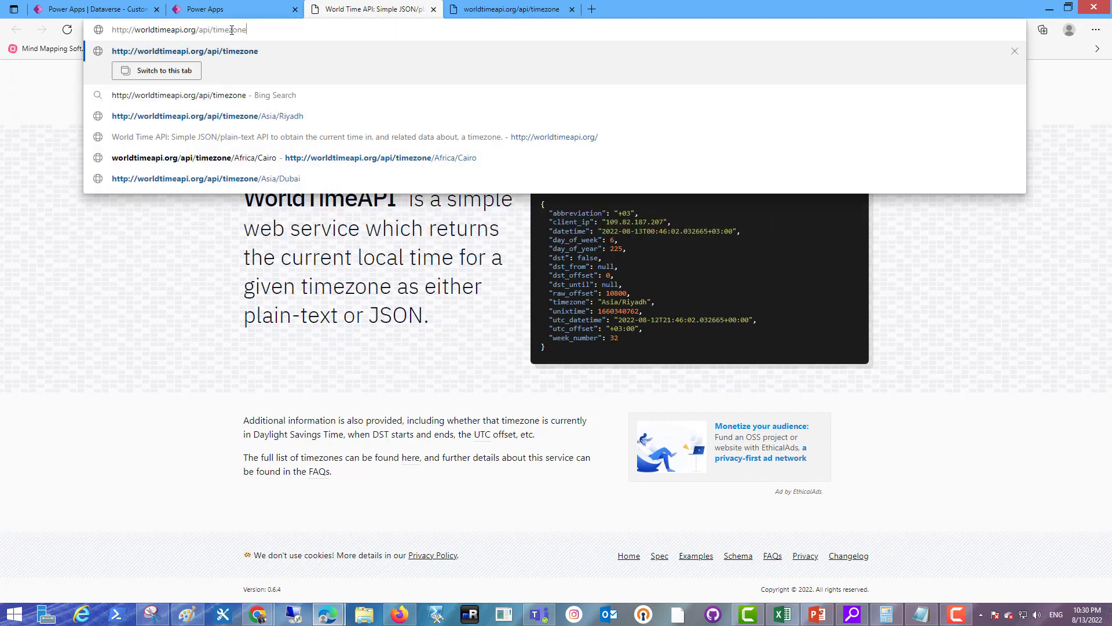
{"action": "type", "text": "/Africa/Car"}
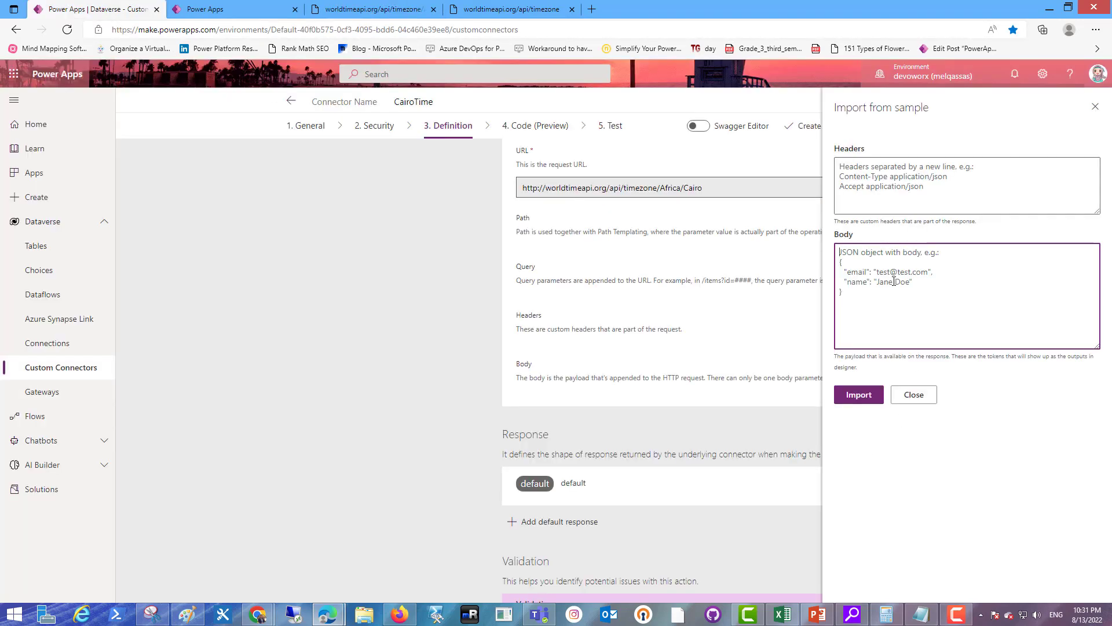
{"action": "left_click", "coordinate": [913, 394]}
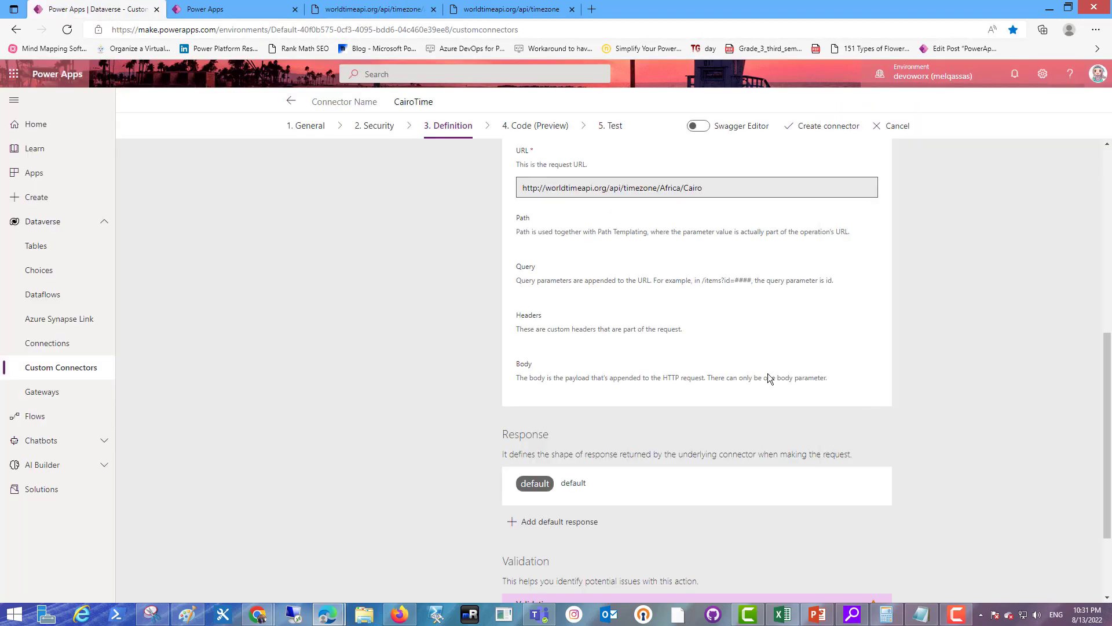
{"action": "scroll", "scroll_direction": "down", "scroll_amount": 3}
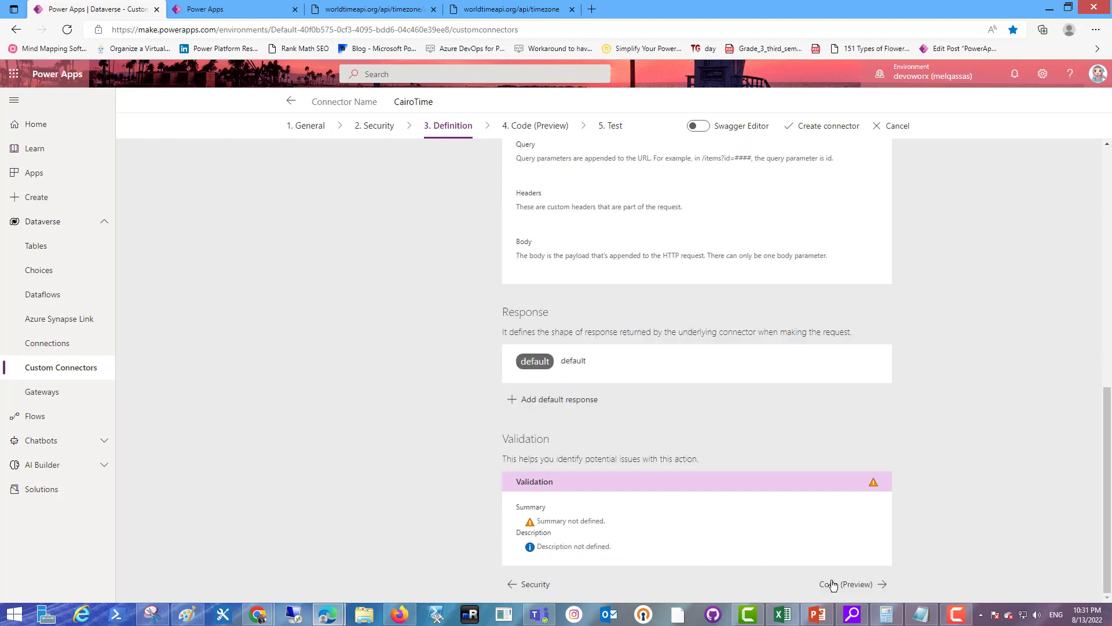
Step: Create the CairoTime connector from the Code (Preview) step and move to testing
{"action": "left_click", "coordinate": [845, 584]}
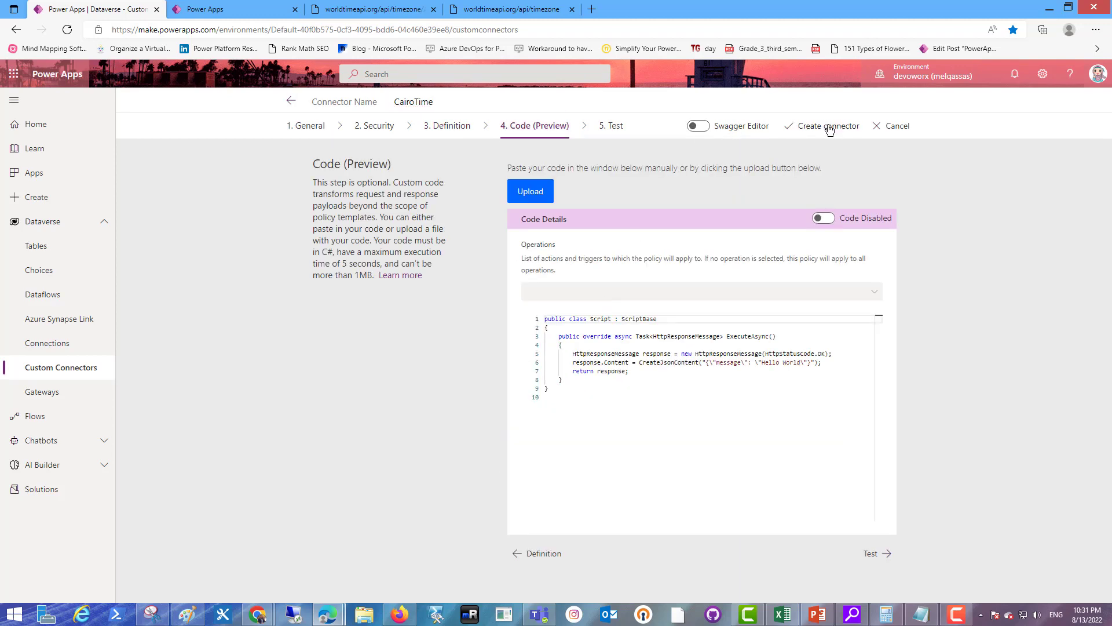
{"action": "left_click", "coordinate": [828, 125]}
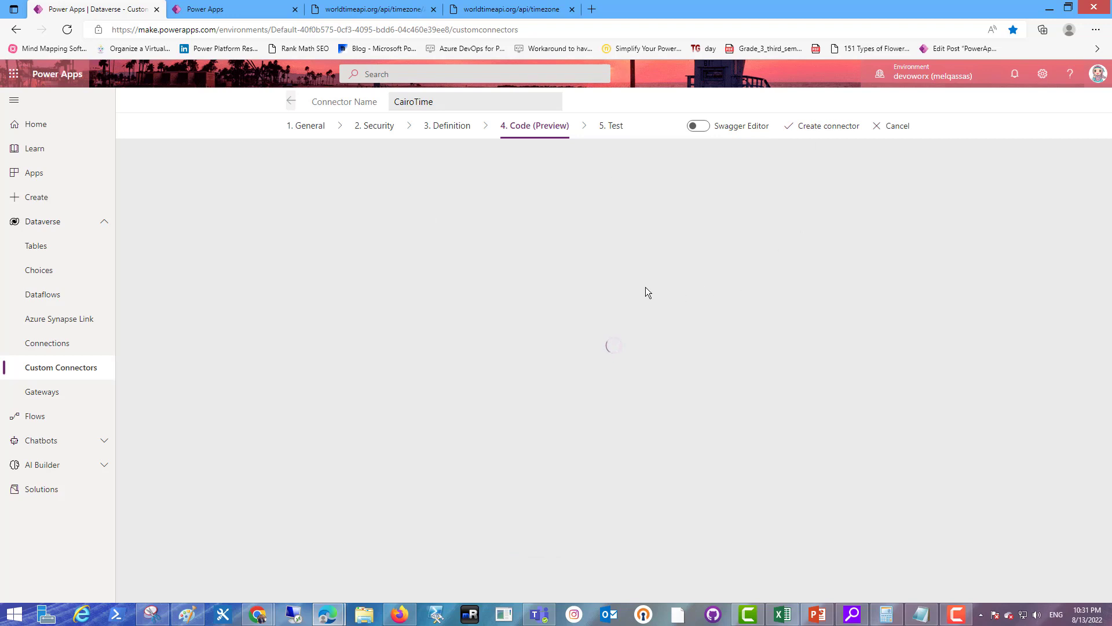
{"action": "mouse_move", "coordinate": [603, 304]}
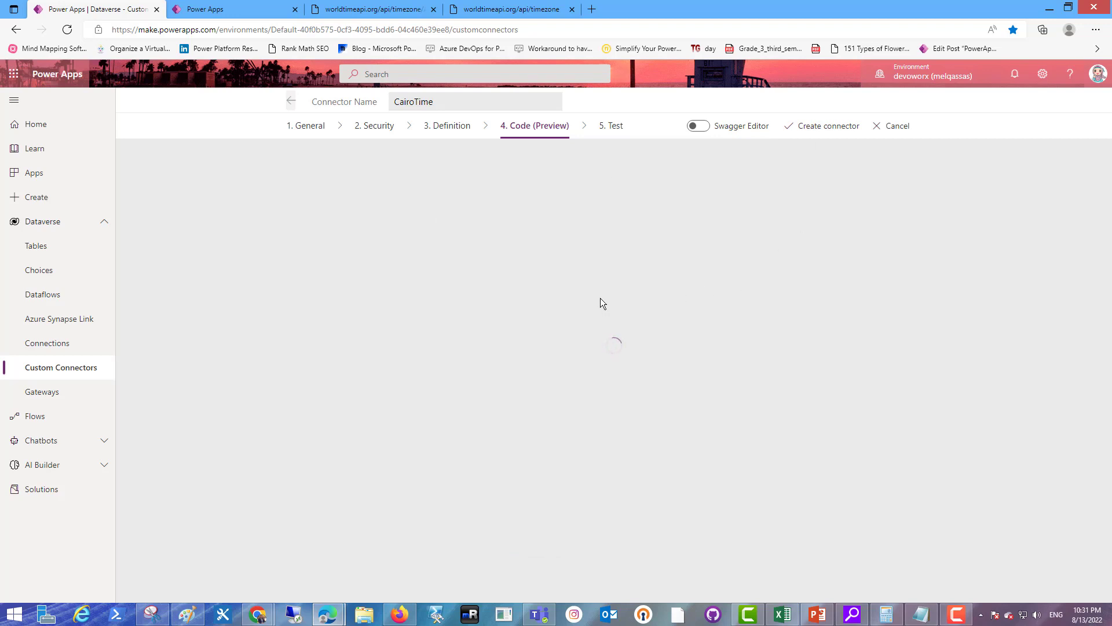
{"action": "left_click", "coordinate": [534, 125]}
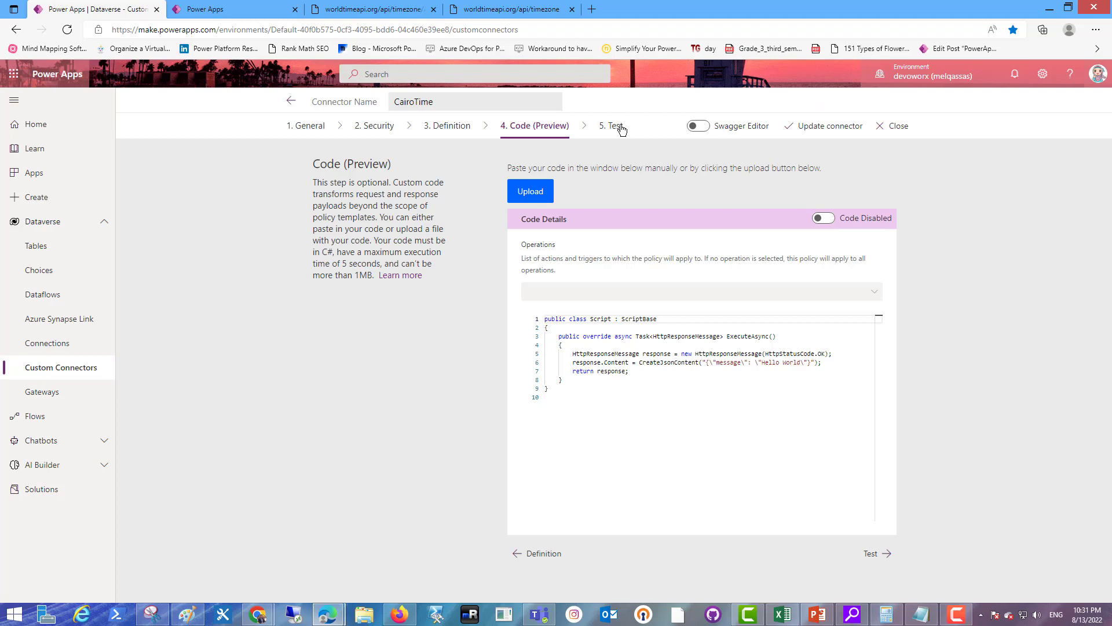
Step: Create a CairoTime connection and test the operation, getting status 200 with Africa/Cairo data
{"action": "left_click", "coordinate": [614, 126]}
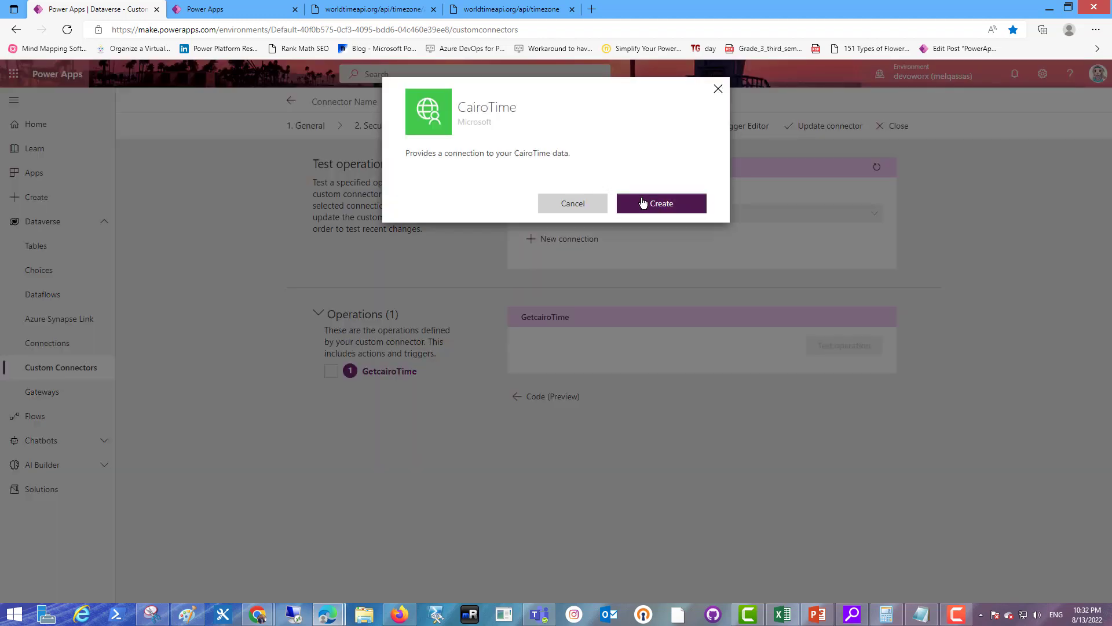
{"action": "left_click", "coordinate": [660, 203]}
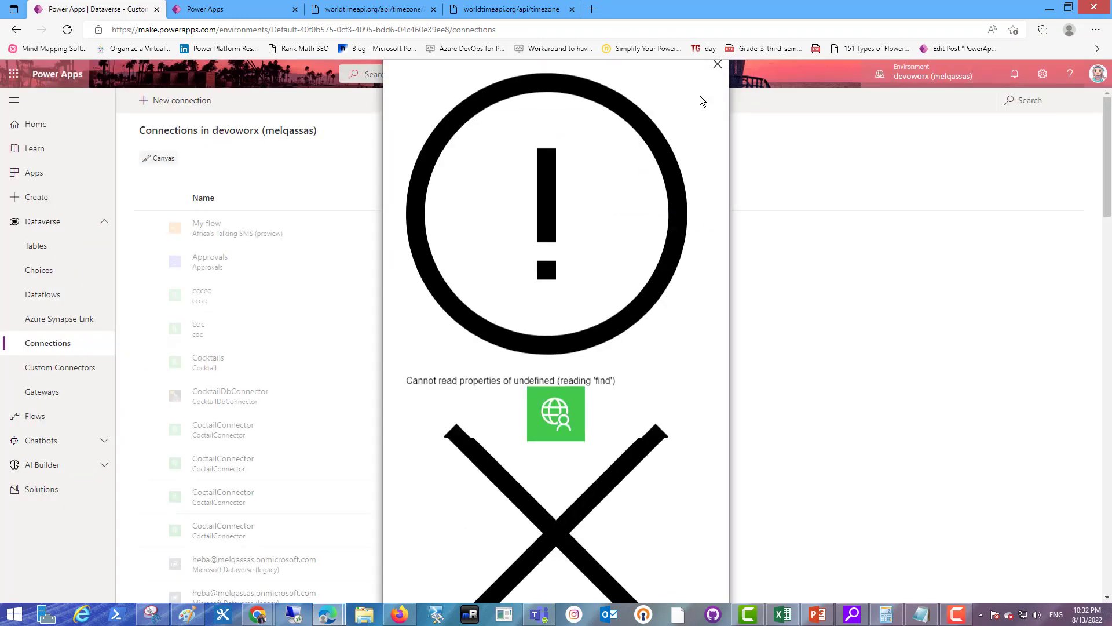
{"action": "left_click", "coordinate": [717, 65]}
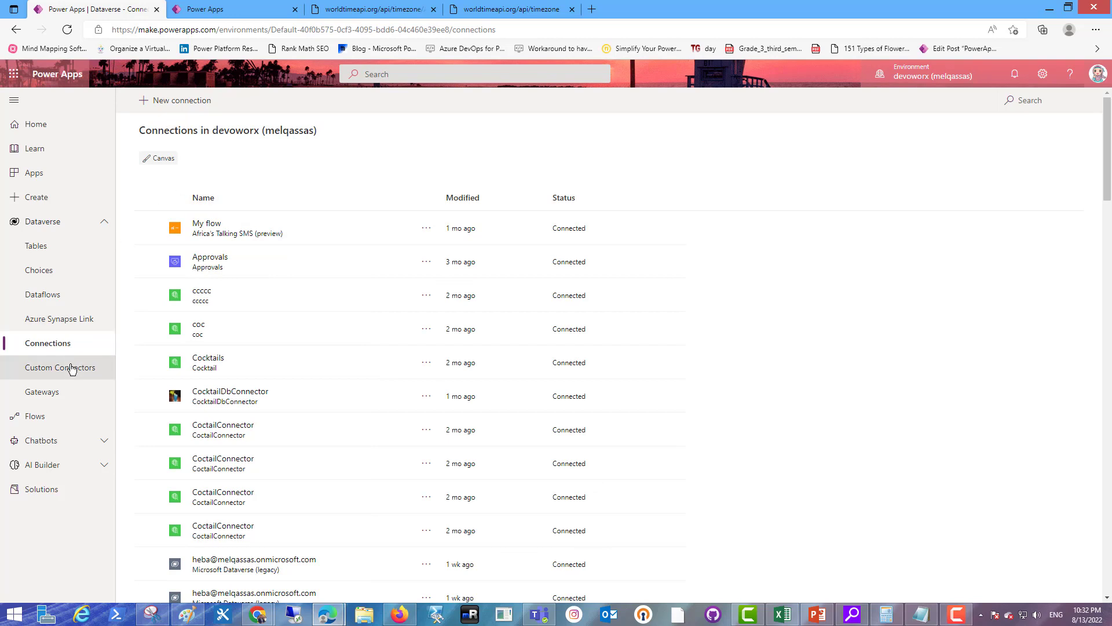
{"action": "left_click", "coordinate": [61, 367]}
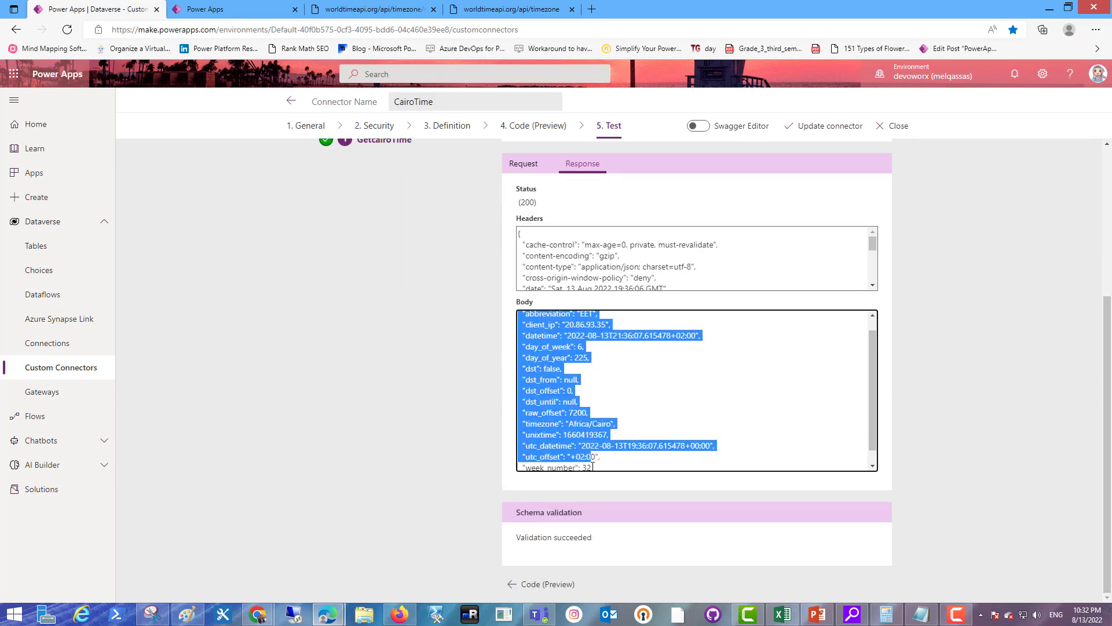
{"action": "double_click", "coordinate": [542, 411]}
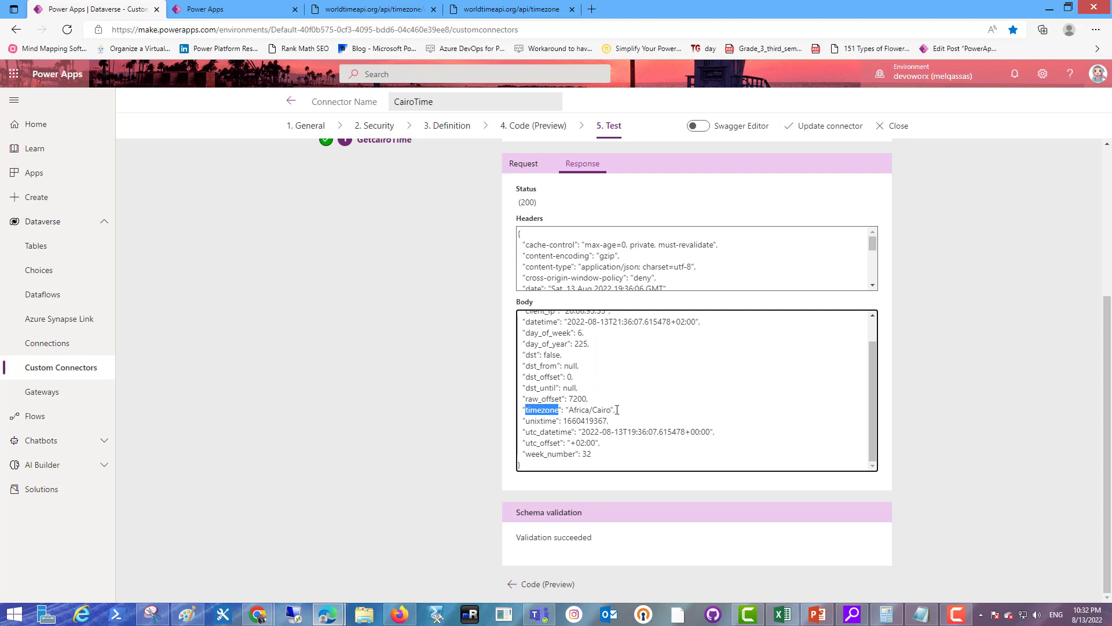
{"action": "left_click", "coordinate": [93, 8]}
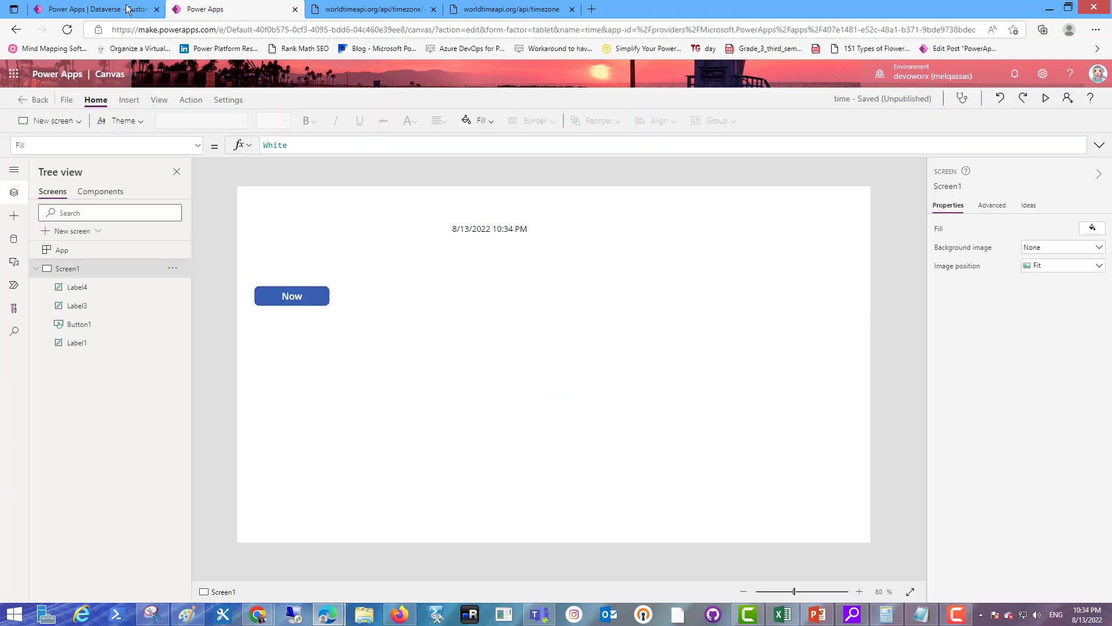
Step: Add the CairoTime connector to the canvas app as a data source
{"action": "left_click", "coordinate": [14, 238]}
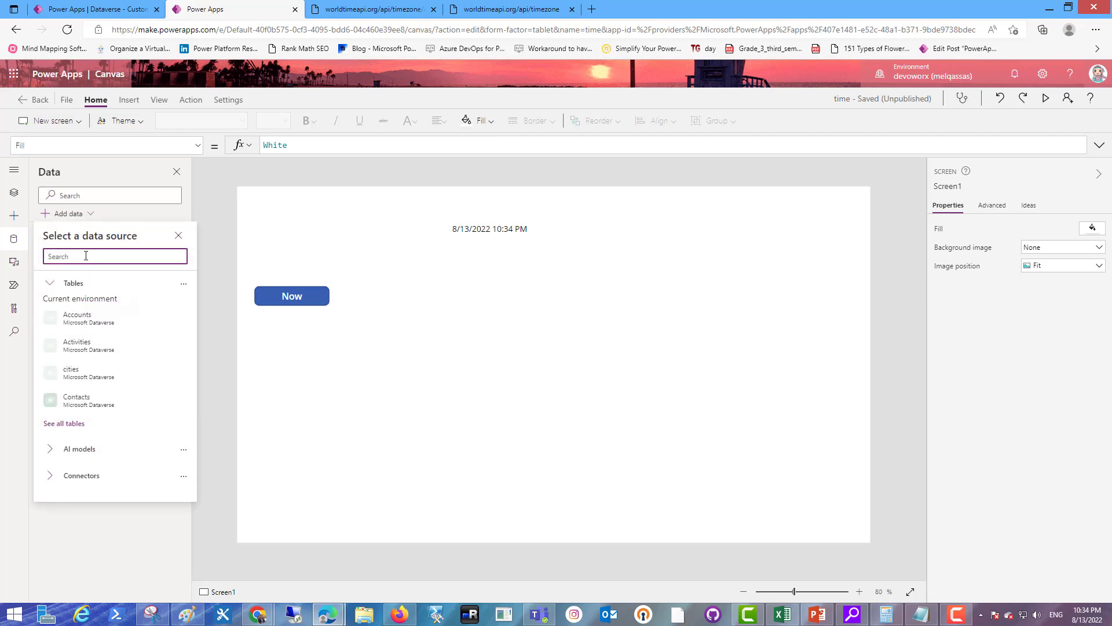
{"action": "type", "text": "CairoTime"}
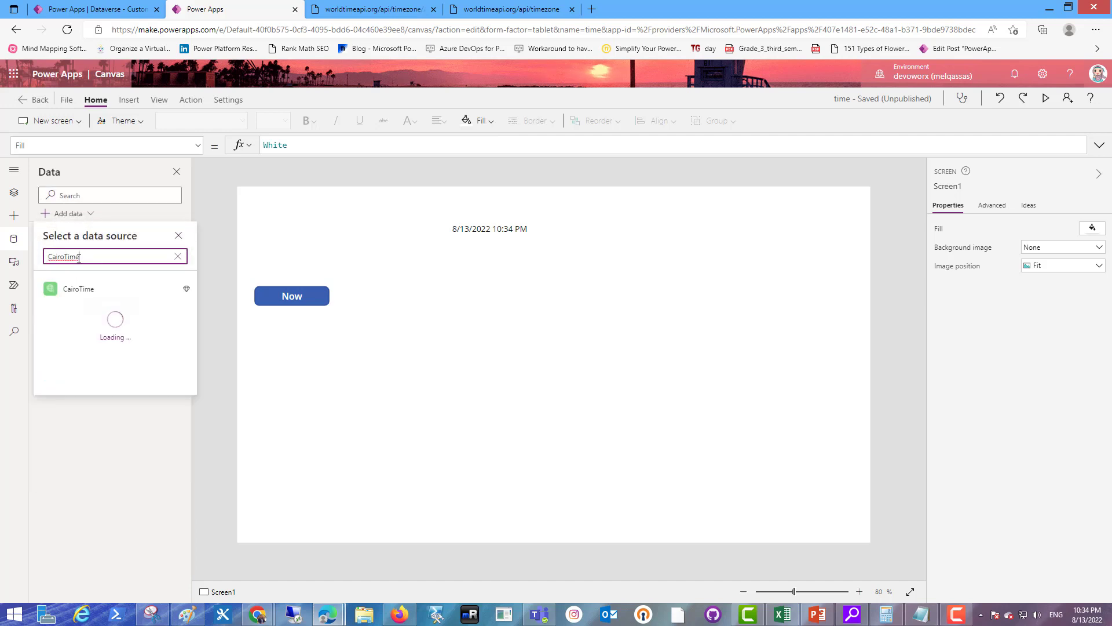
{"action": "left_click", "coordinate": [71, 289]}
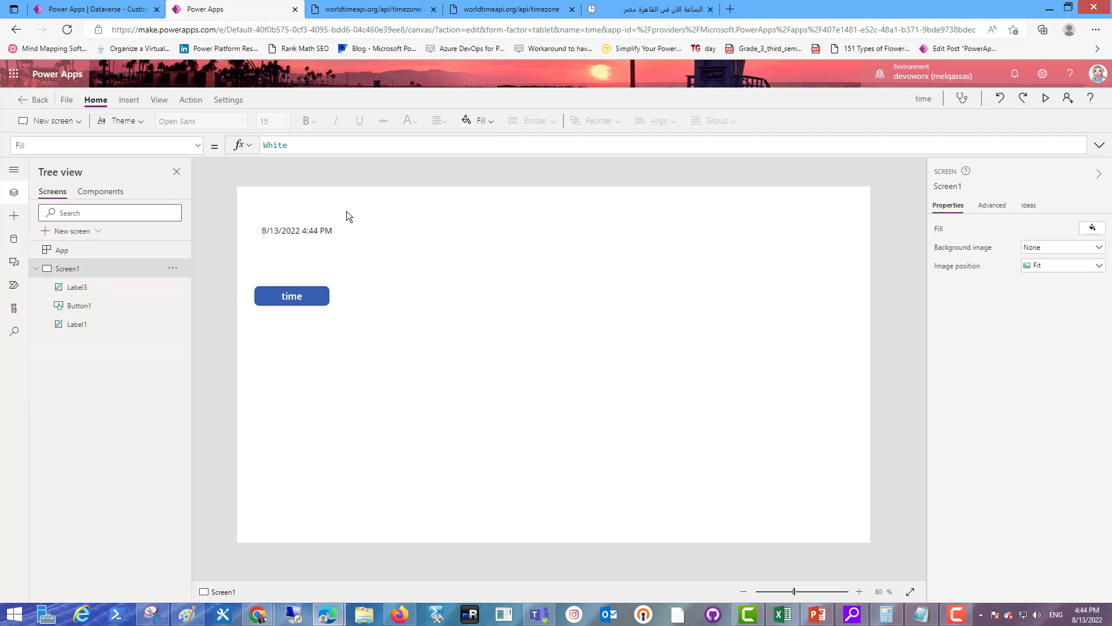
Step: Set the empty label's Text to CairoTime.GetcairoTime().datetime, showing Cairo's raw ISO datetime
{"action": "left_click", "coordinate": [296, 230]}
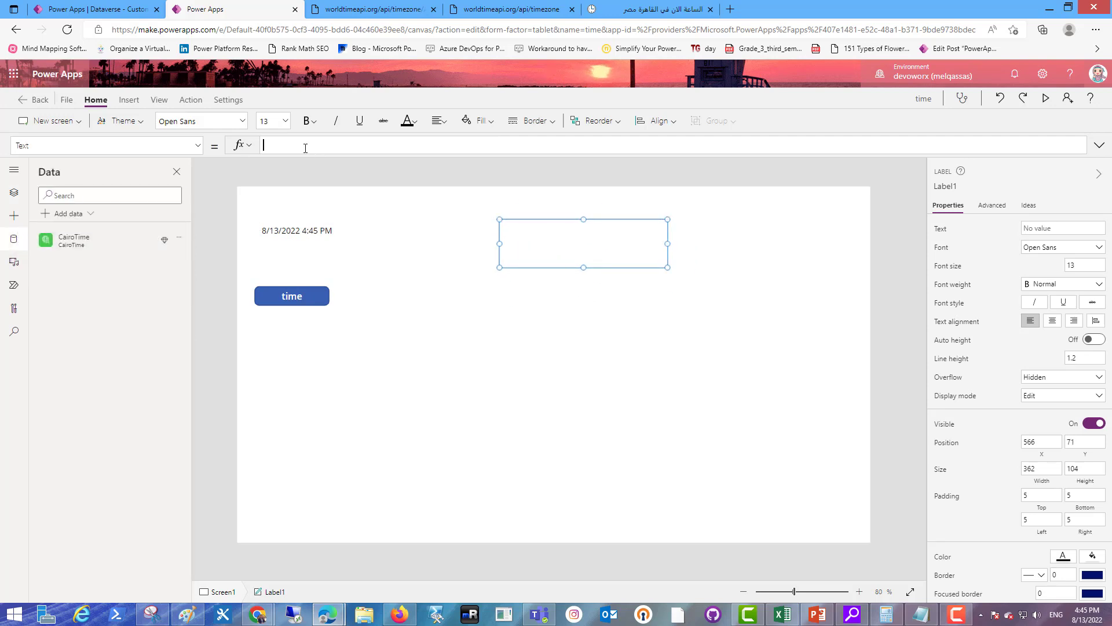
{"action": "type", "text": "cair"}
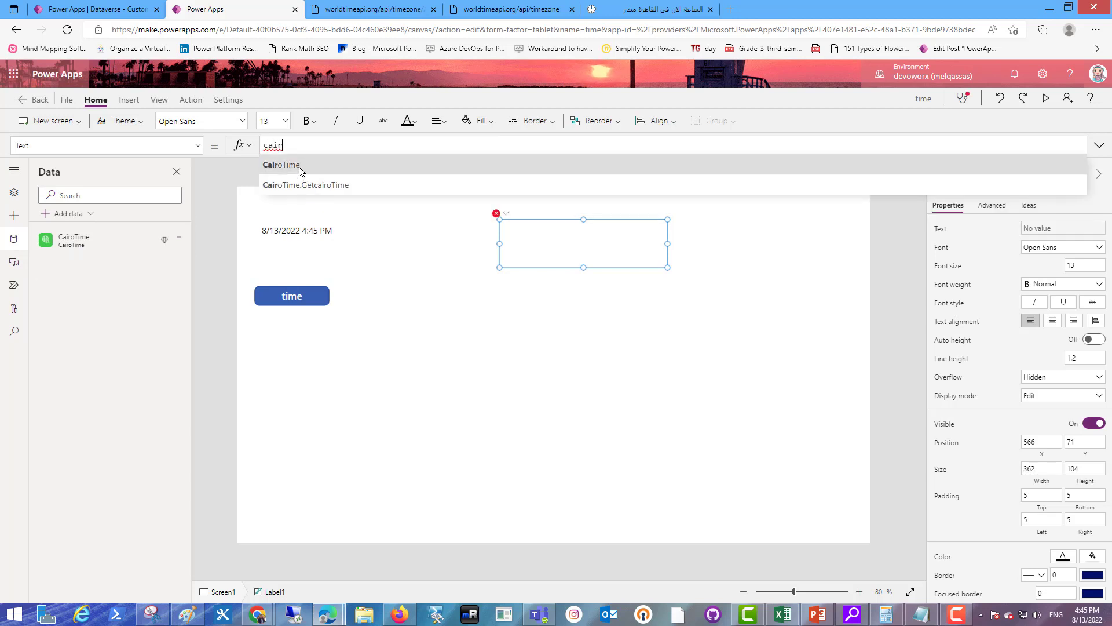
{"action": "left_click", "coordinate": [304, 184]}
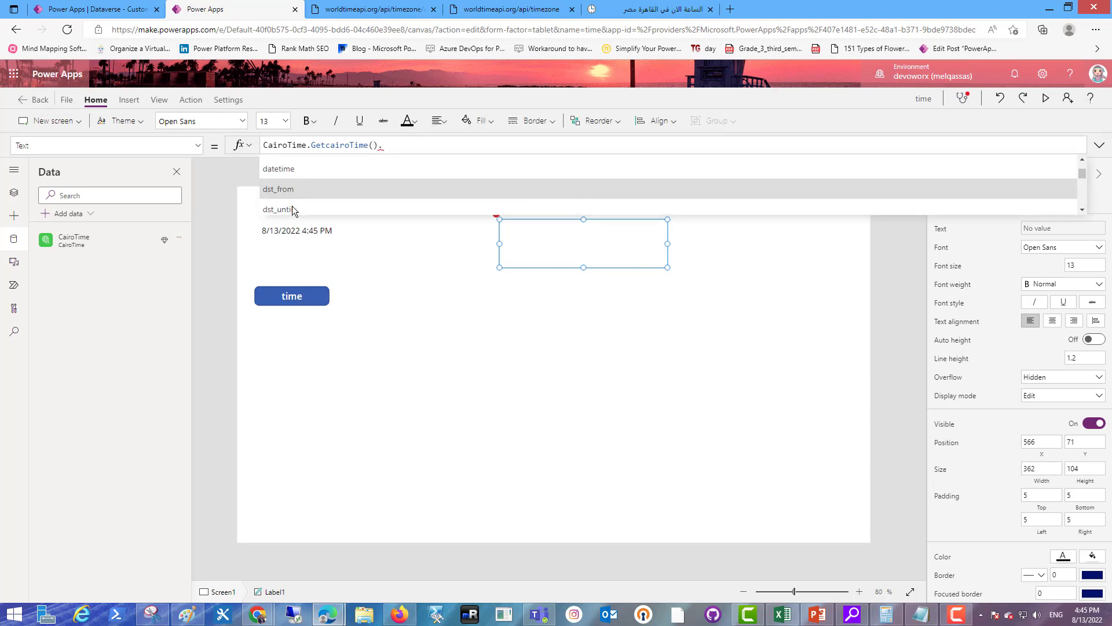
{"action": "type", "text": "time"}
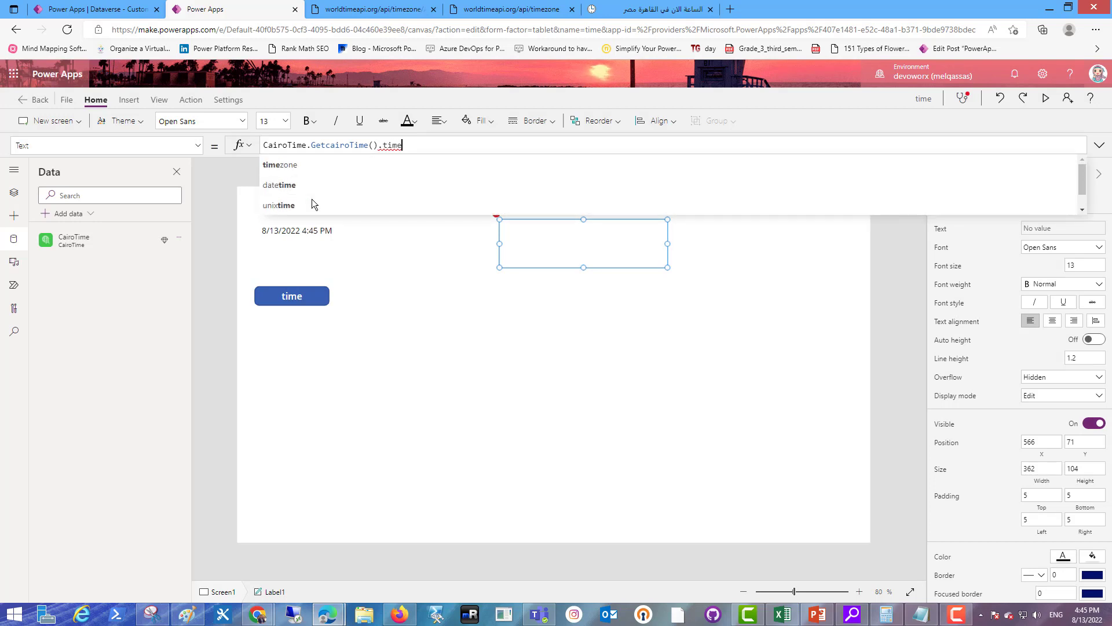
{"action": "left_click", "coordinate": [280, 163]}
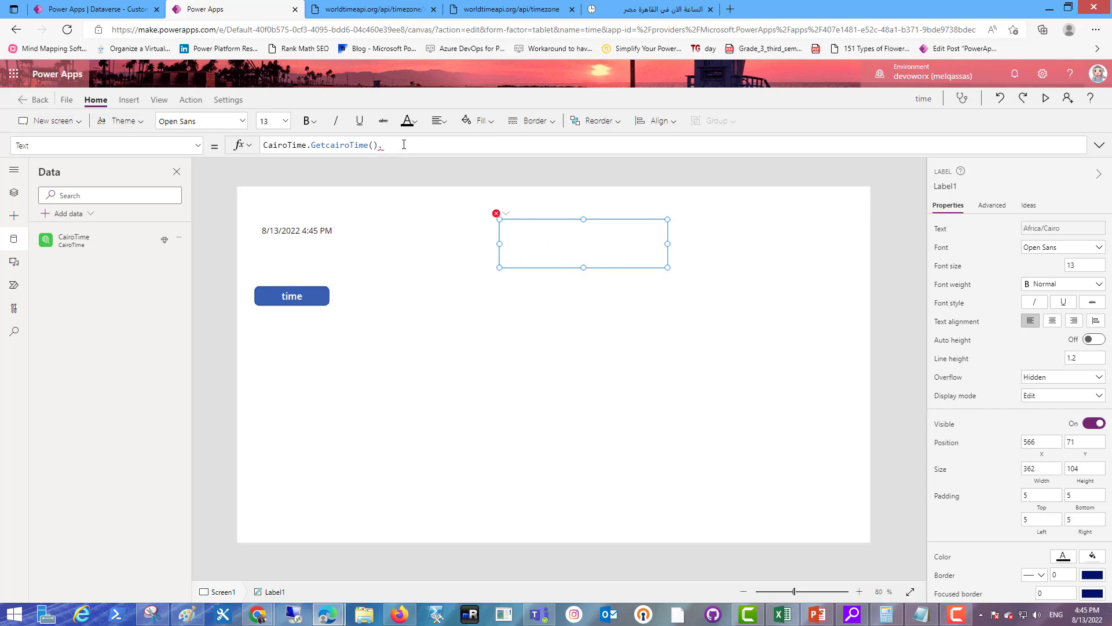
{"action": "type", "text": "date"}
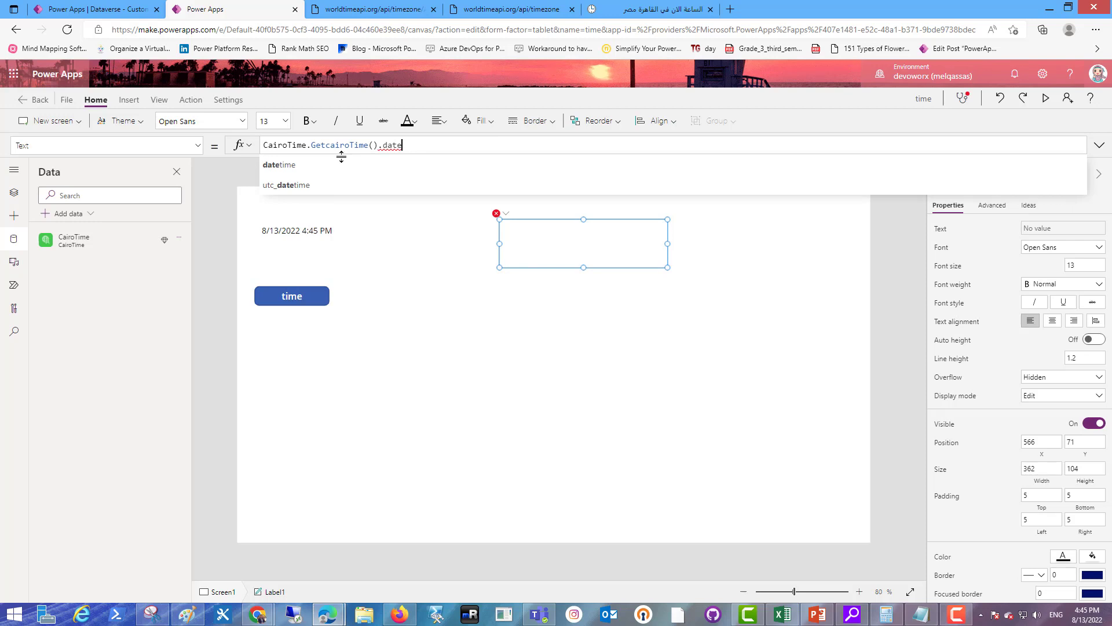
{"action": "type", "text": "time"}
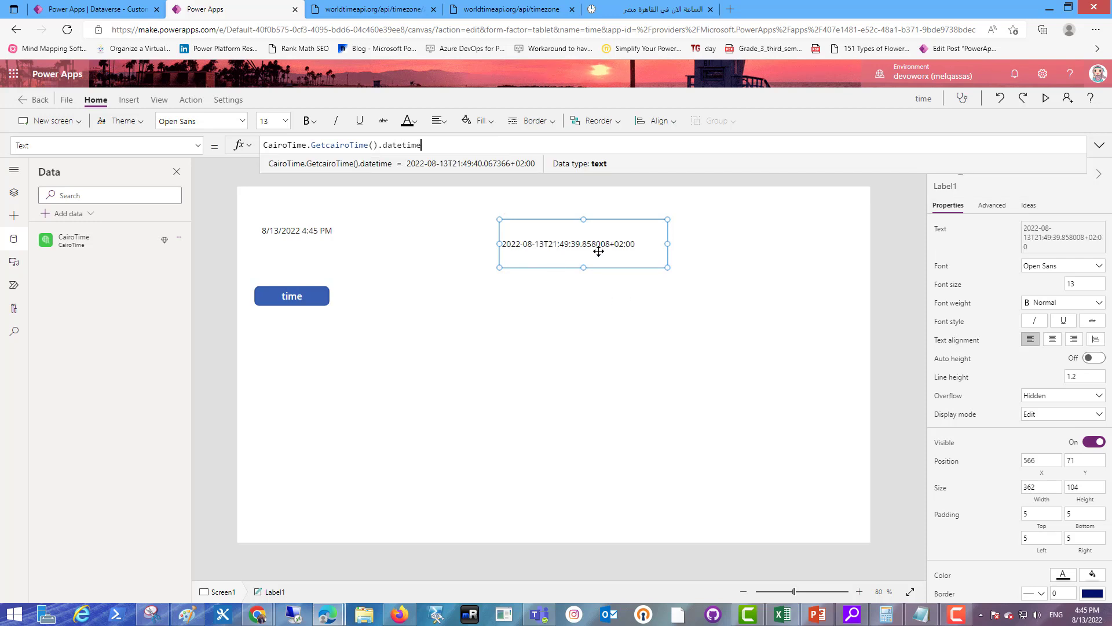
{"action": "mouse_move", "coordinate": [554, 246]}
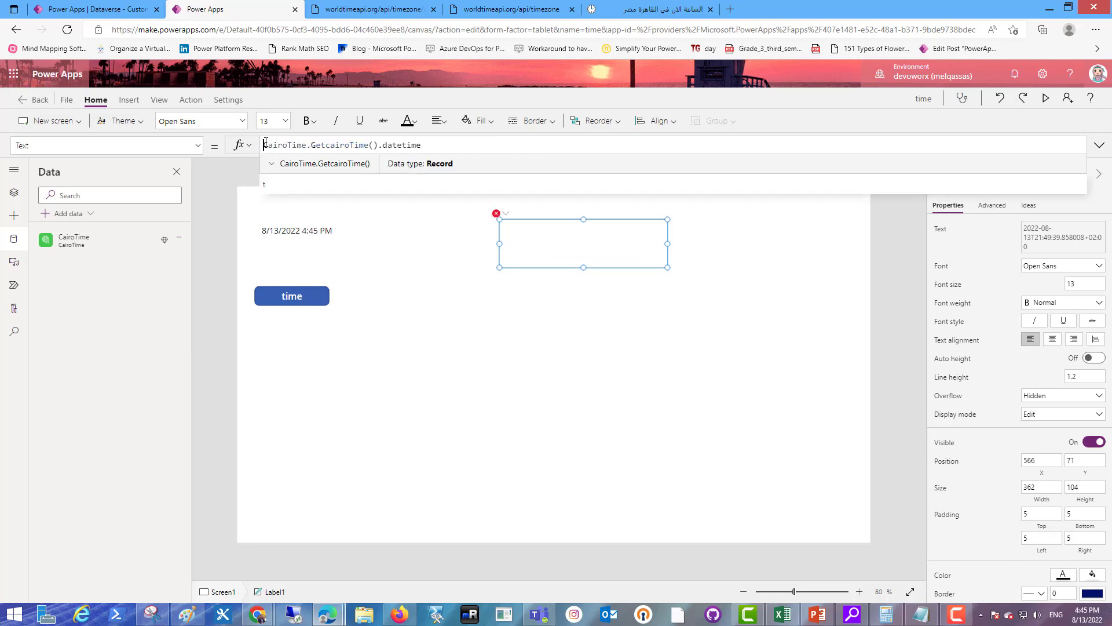
Step: Wrap the formula in DateTimeValue so the label reads 8/13/2022 10:49 PM
{"action": "type", "text": "dat"}
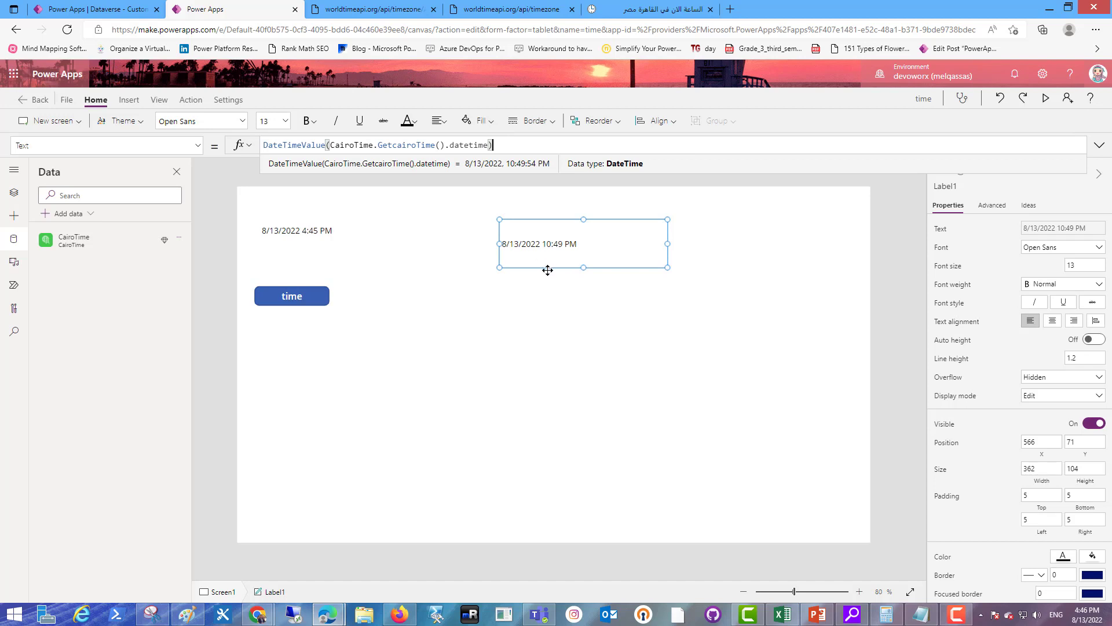
{"action": "mouse_move", "coordinate": [308, 237]}
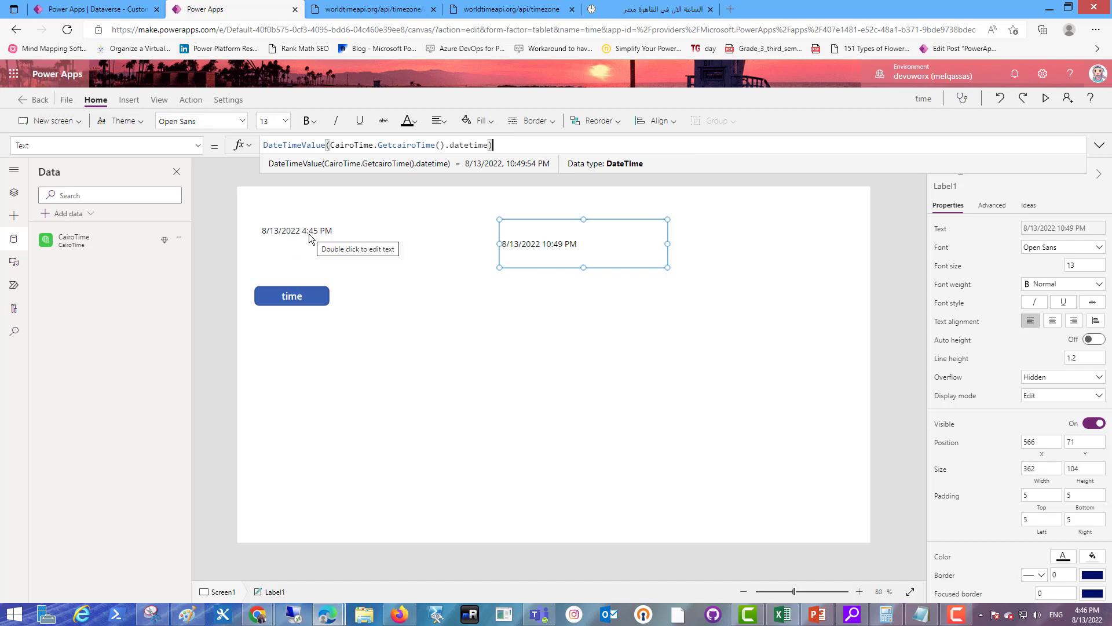